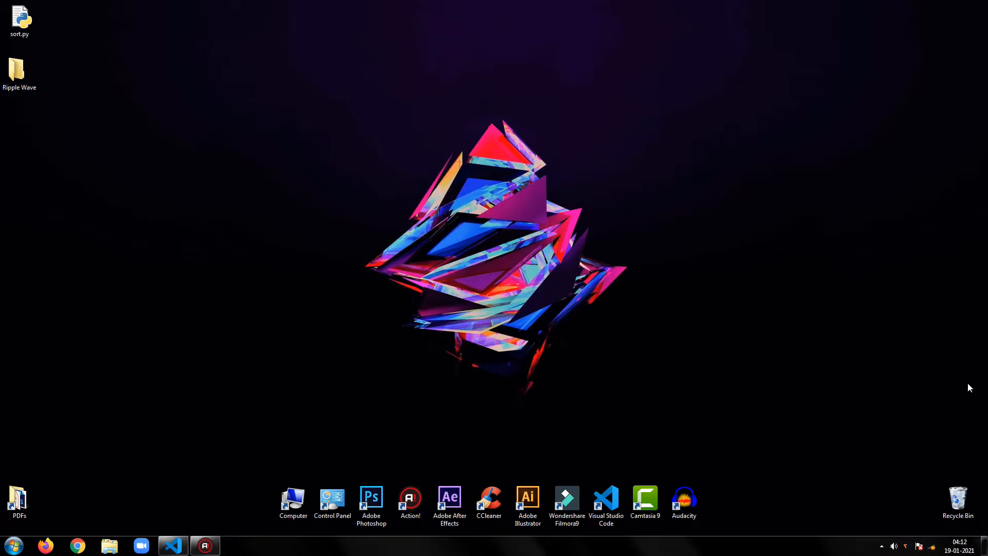
mouse_move(530, 426)
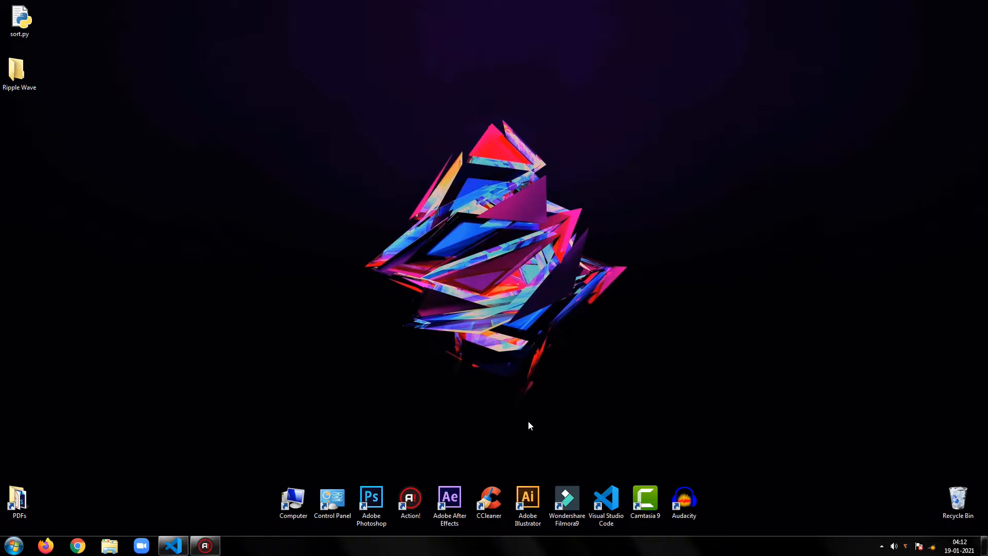
Step: Open the Ripple Wave folder in Visual Studio Code from the desktop
left_click(173, 545)
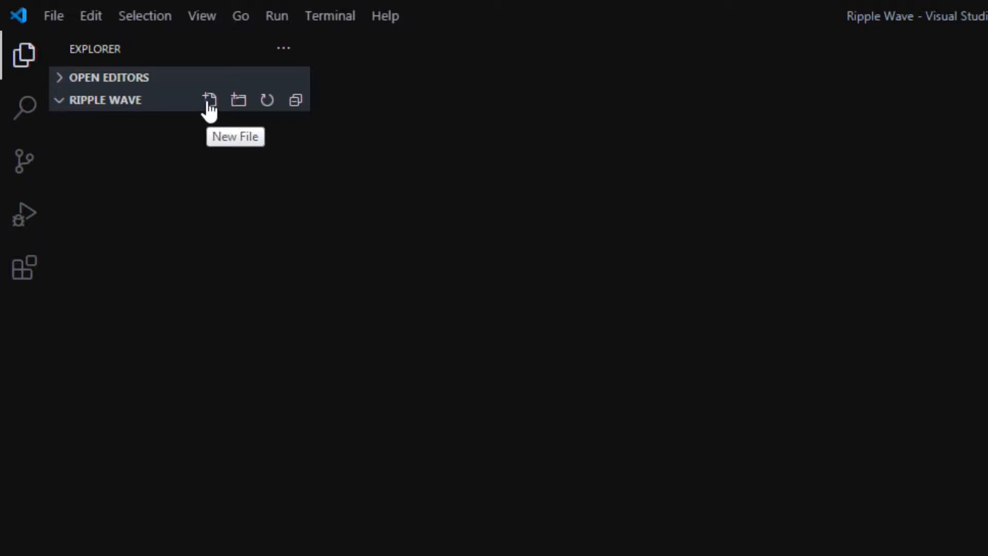
Step: Create a new file named index.html in the Ripple Wave folder
left_click(210, 101)
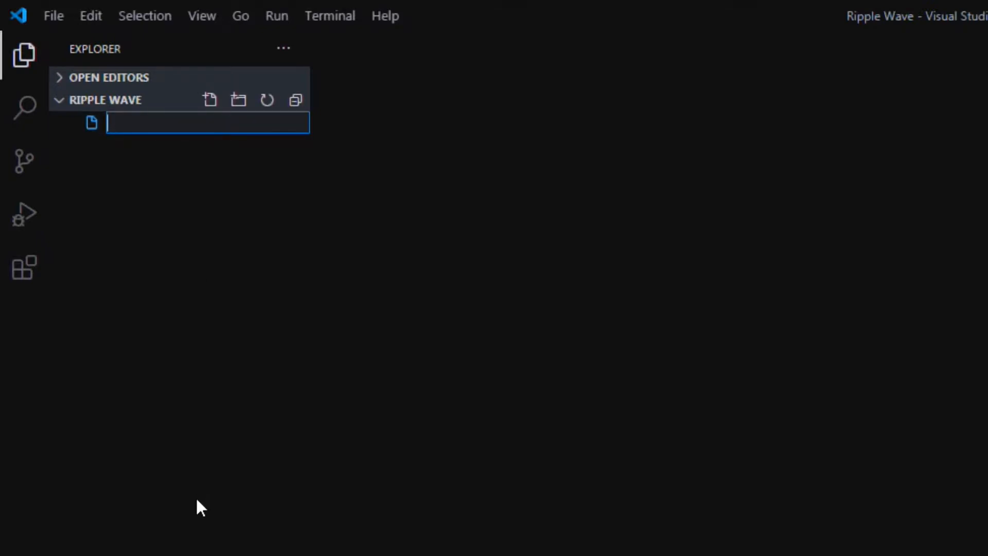
type("inde")
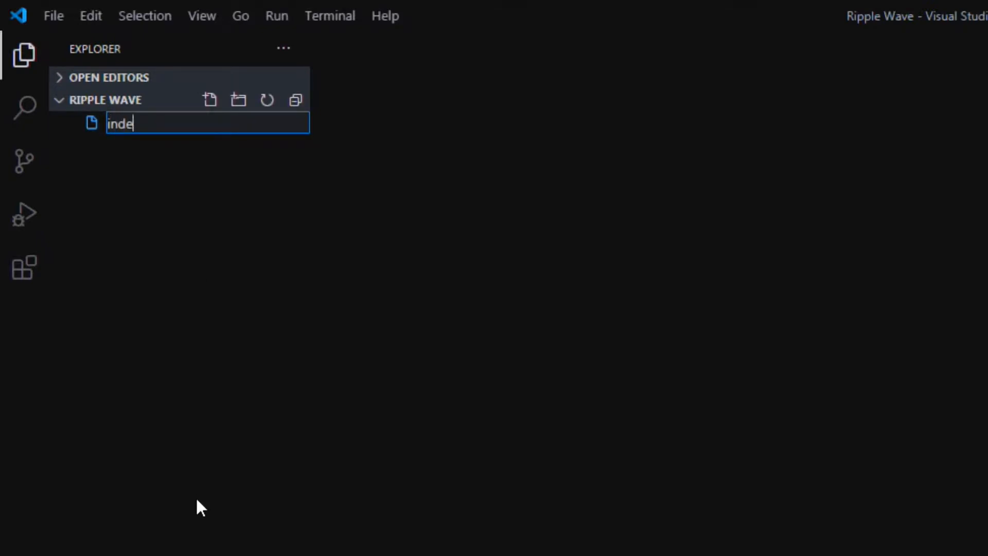
type("x.html")
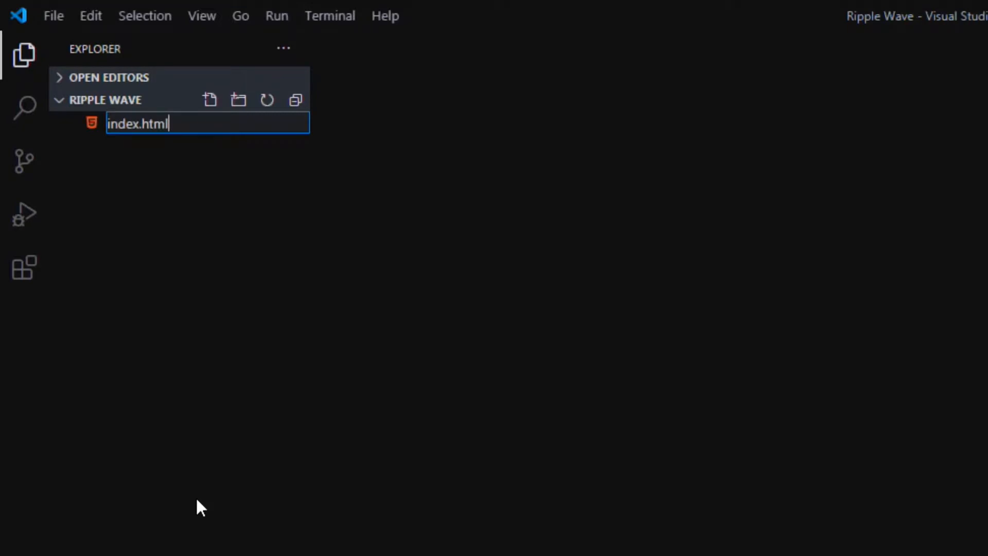
key("Enter")
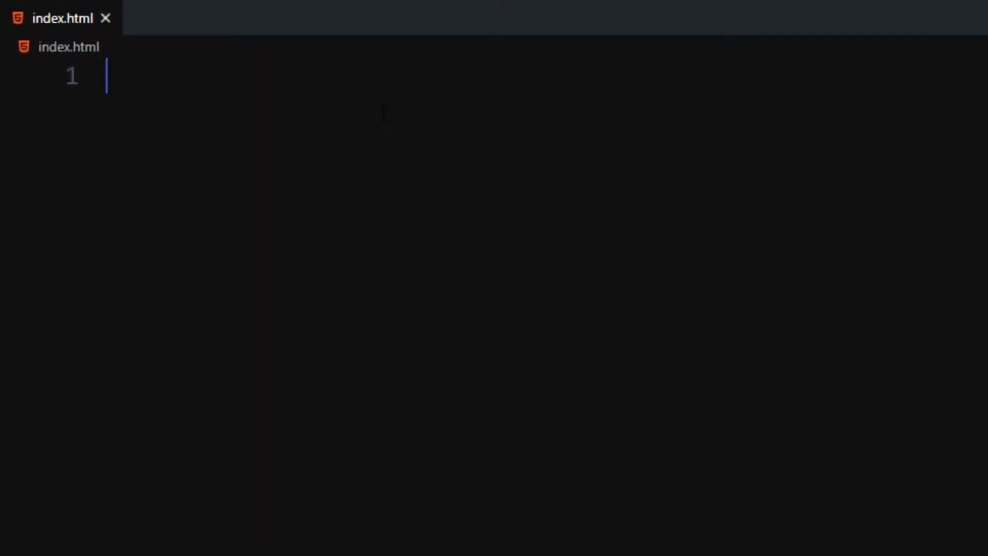
Step: Write index.html linking style.css, with body and a main div containing wave divs via Emmet
type("link rel=\"stylesheet\" href=\"style.css\">")
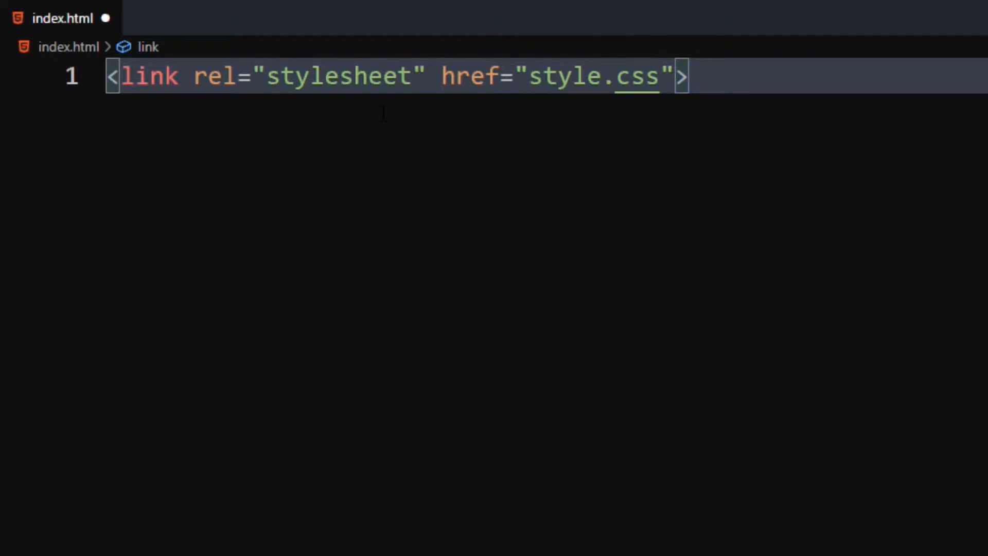
type("bo")
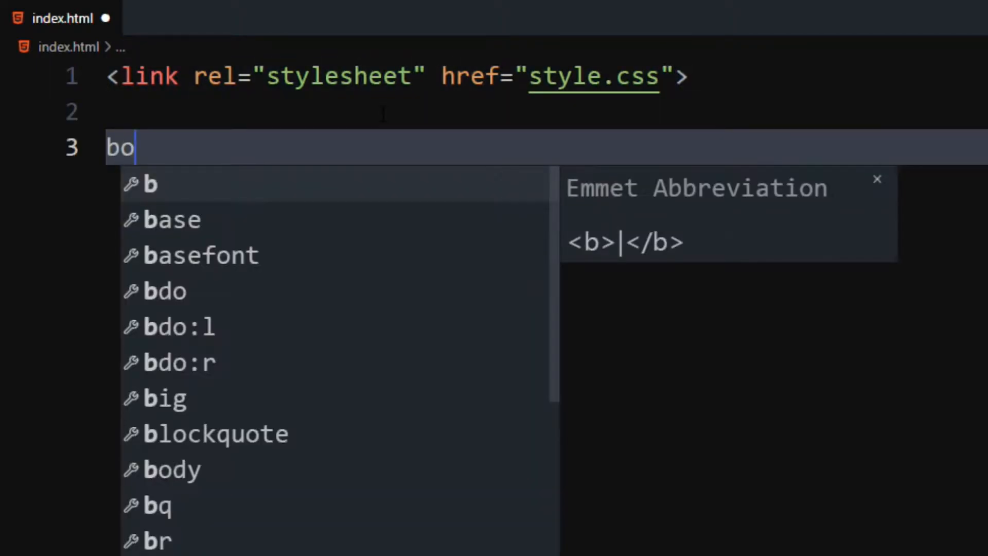
key("Tab")
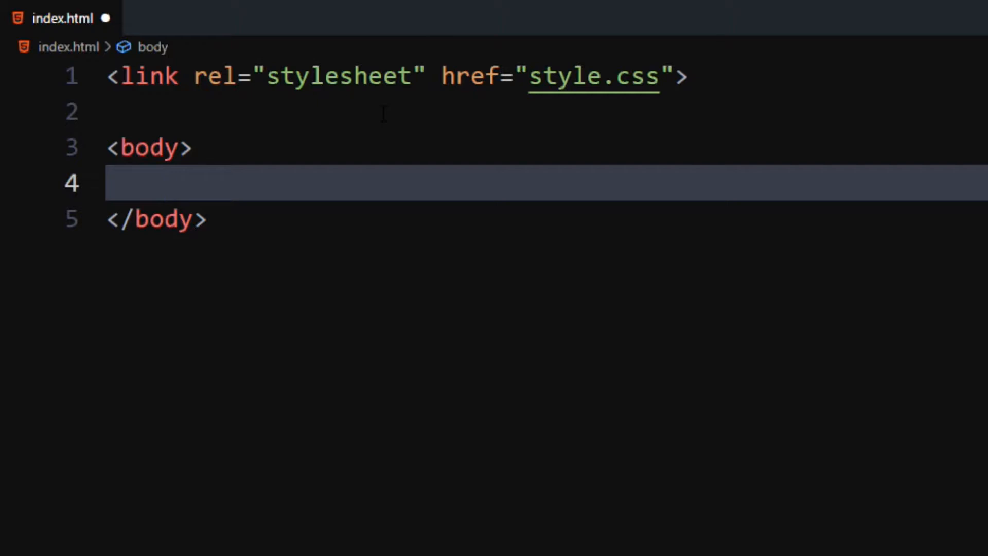
type("div.")
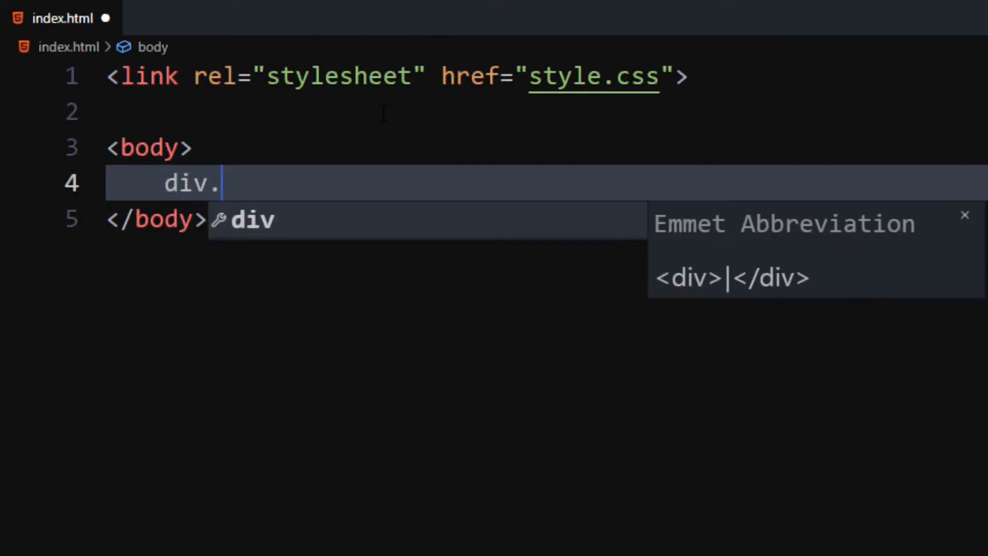
type("main\">")
type("di")
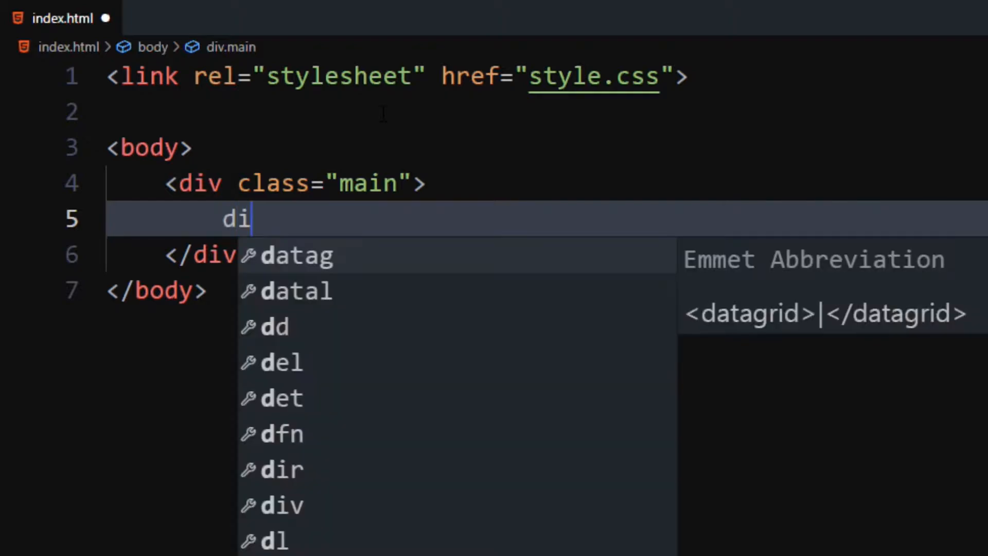
type("v.wave")
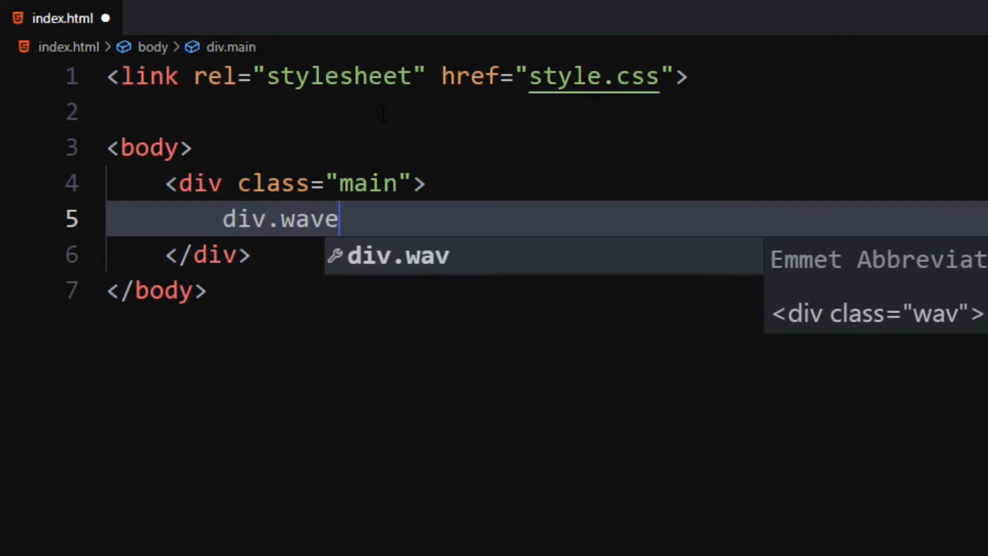
key("Tab")
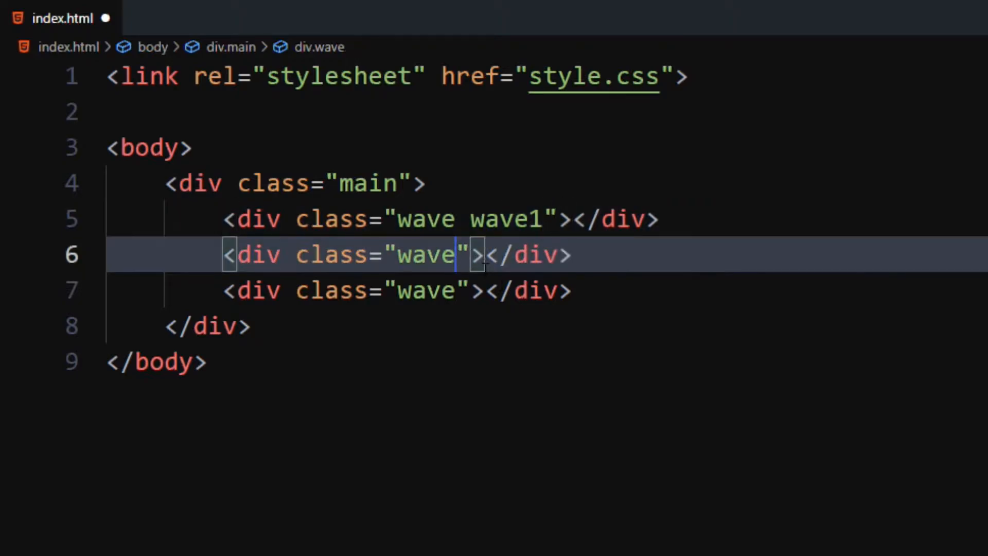
Step: Add wave2 and wave3 classes to the divs, then create a new style.css file
type("wave2")
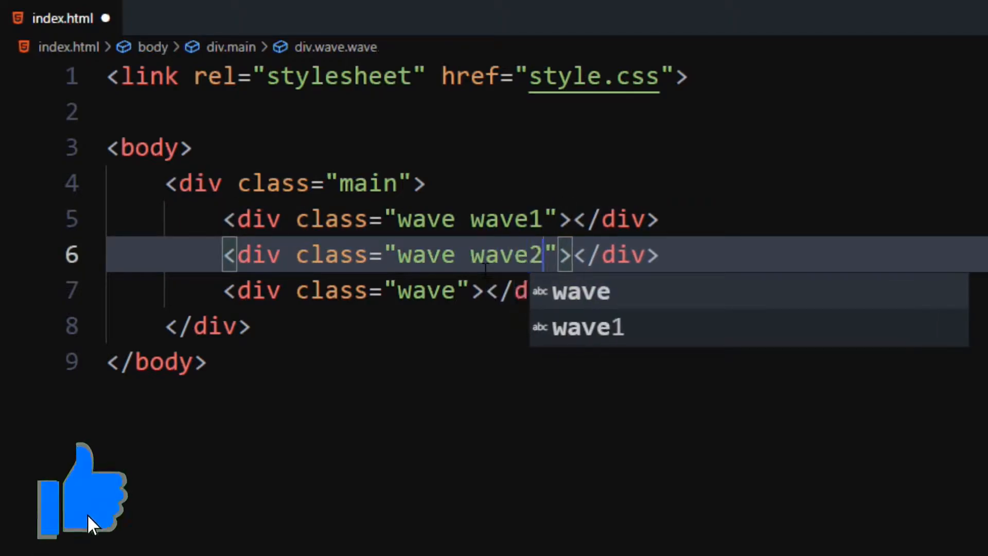
type("wave3")
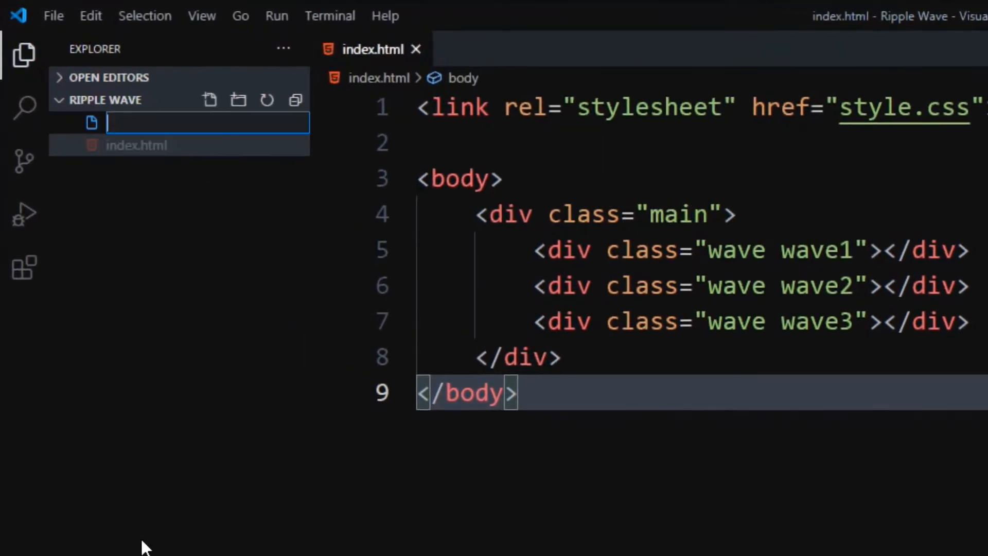
type("styl")
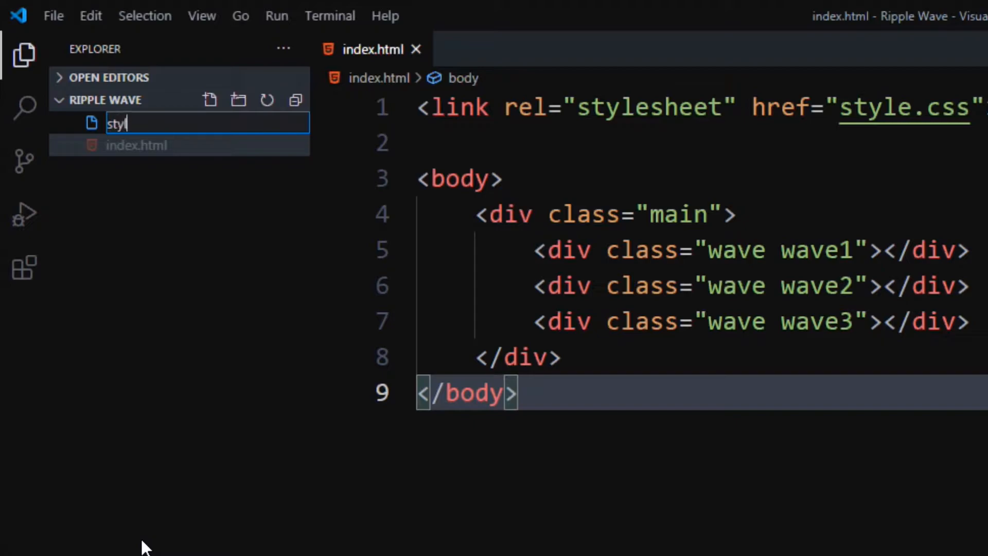
key("Enter")
type("b")
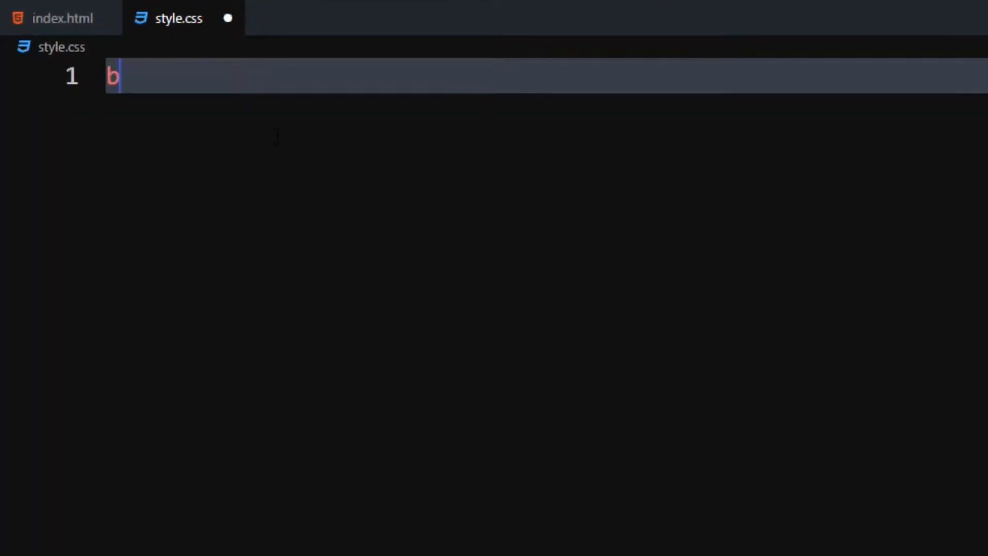
Step: Write a body rule with background-color #f1f2f4 and overflow hidden
type("ody")
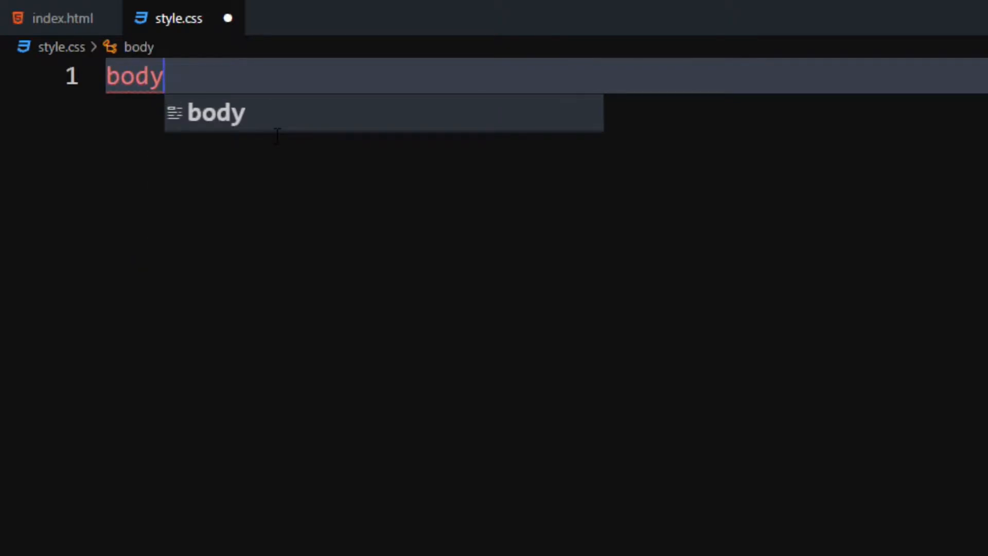
type("{")
type("background-color: ;")
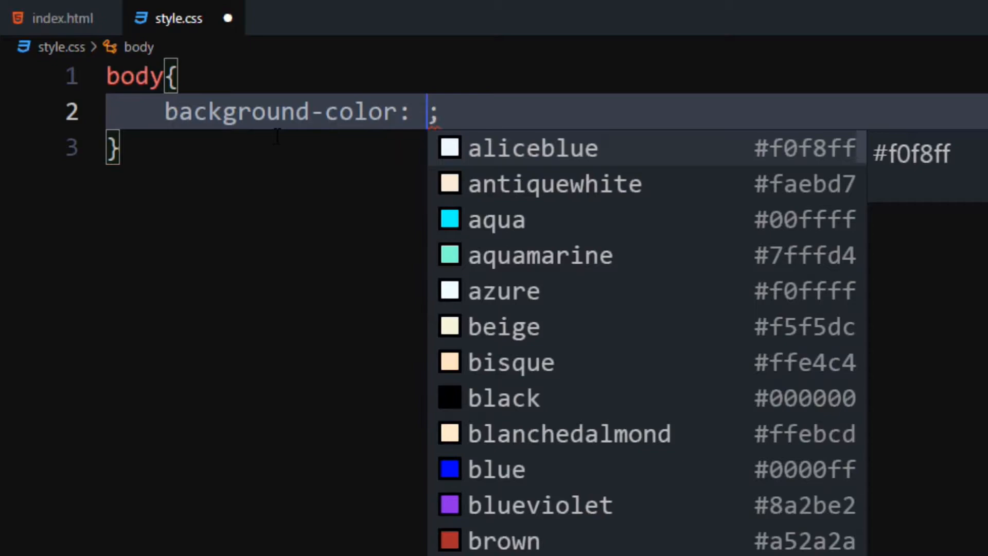
type("#f")
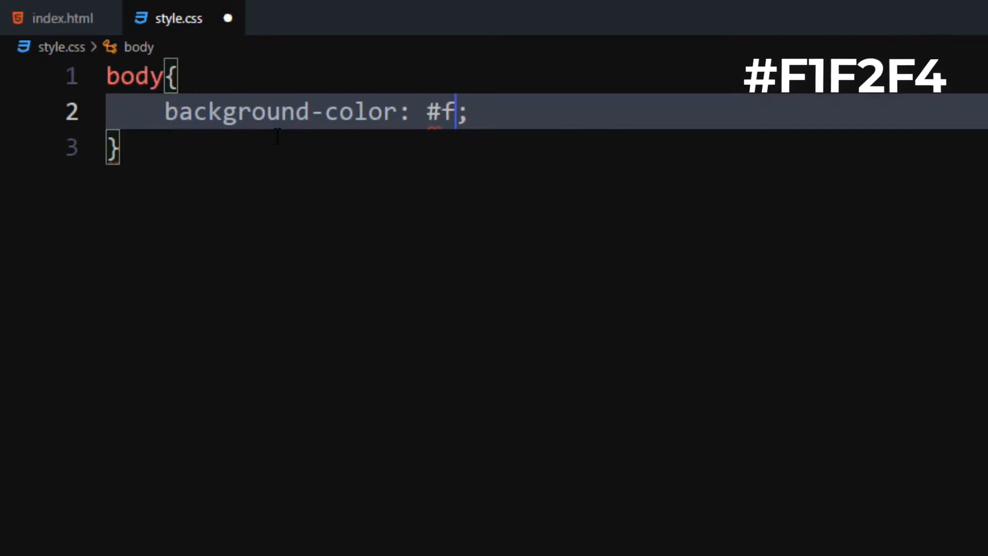
type("1")
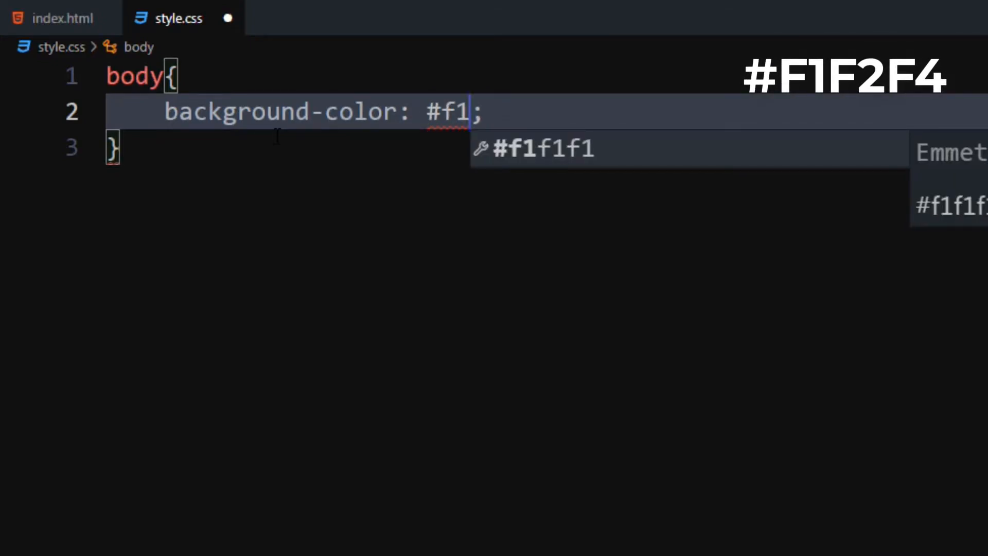
type("f2f4")
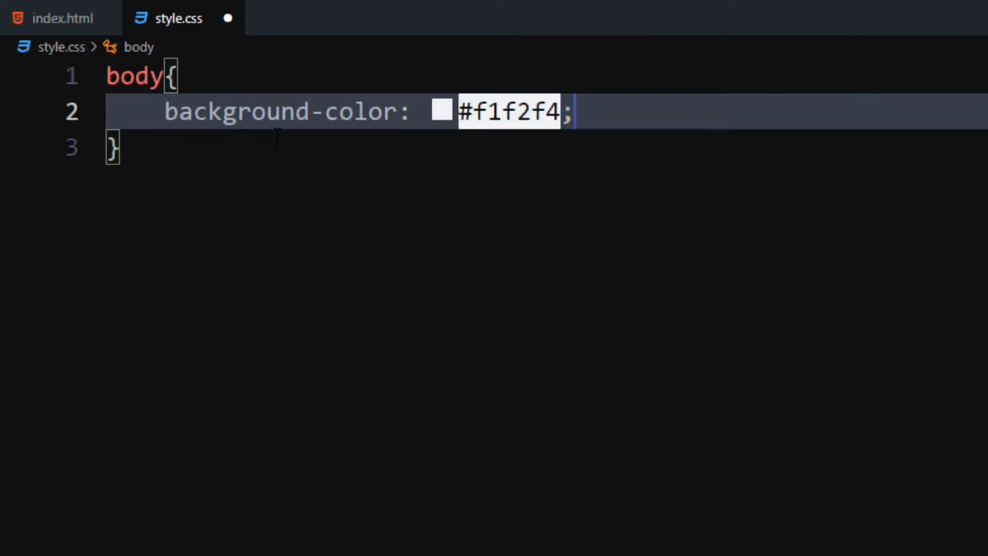
key("Enter")
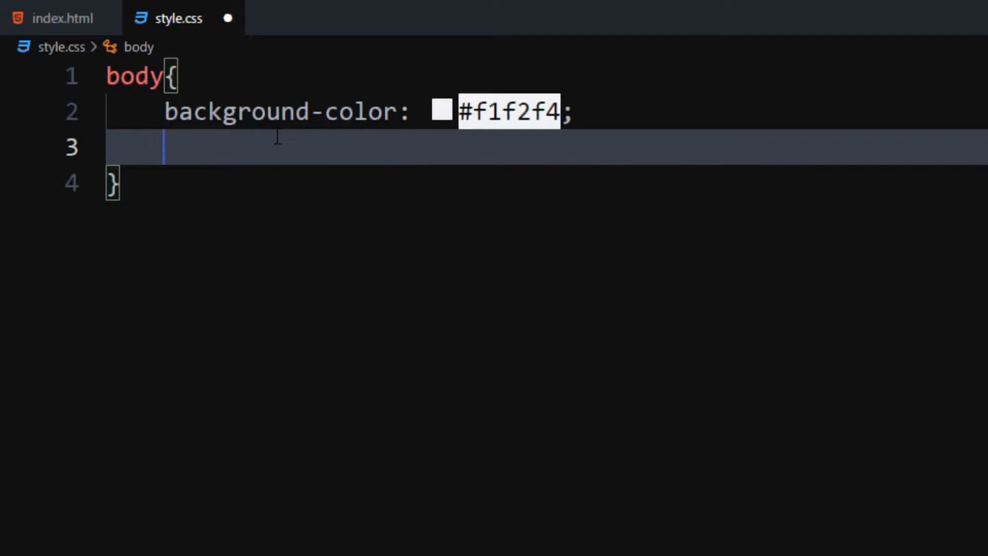
type("over")
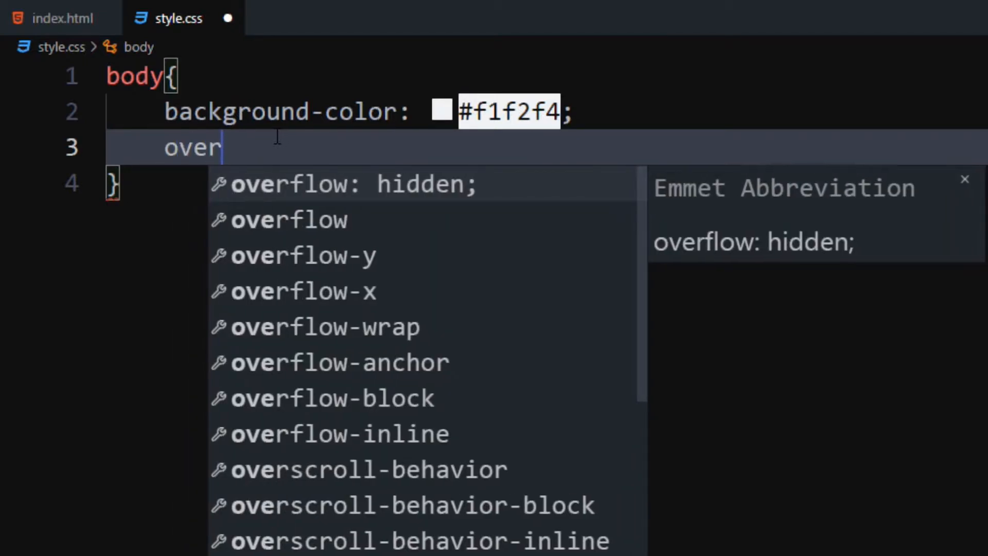
key("Tab")
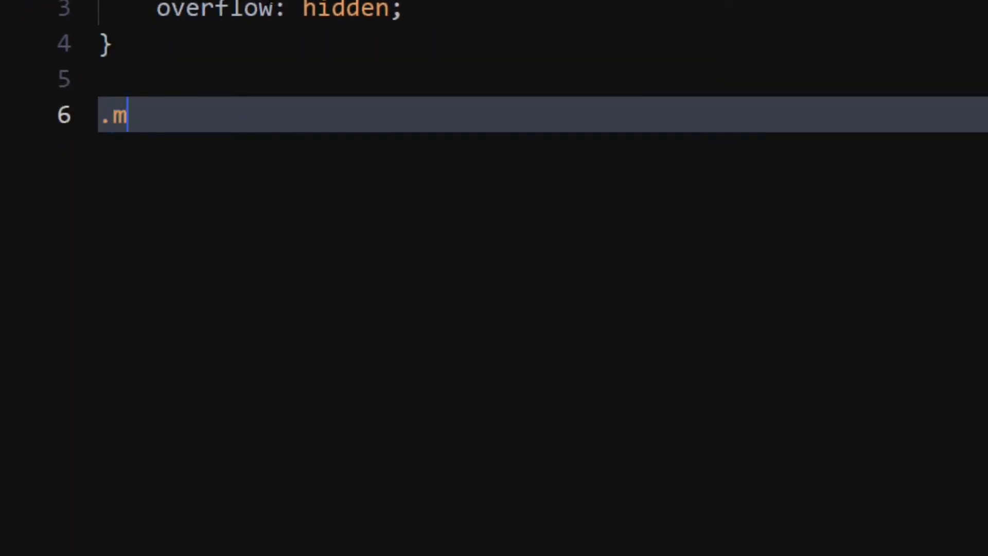
Step: Start a .main rule with width and height of 410px
type("ain{")
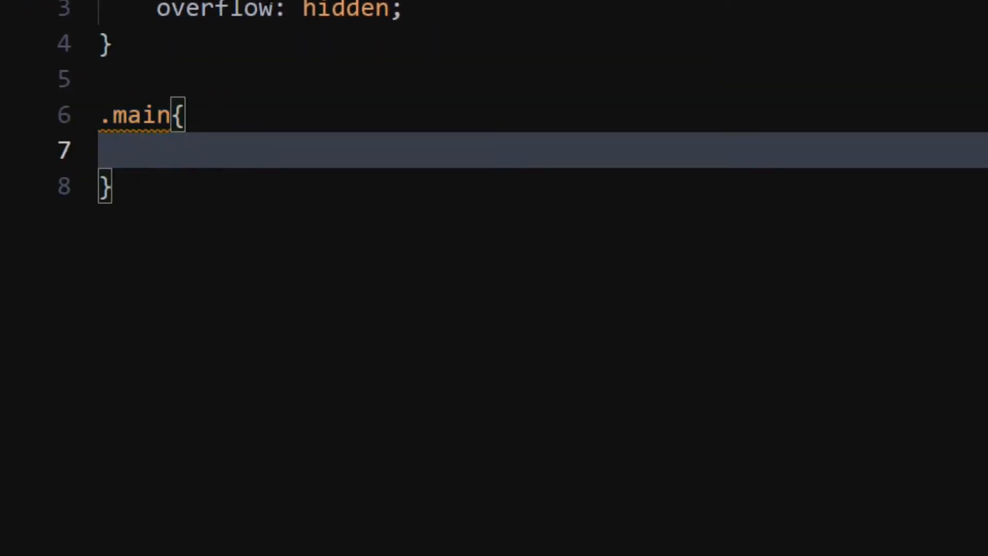
type("wi")
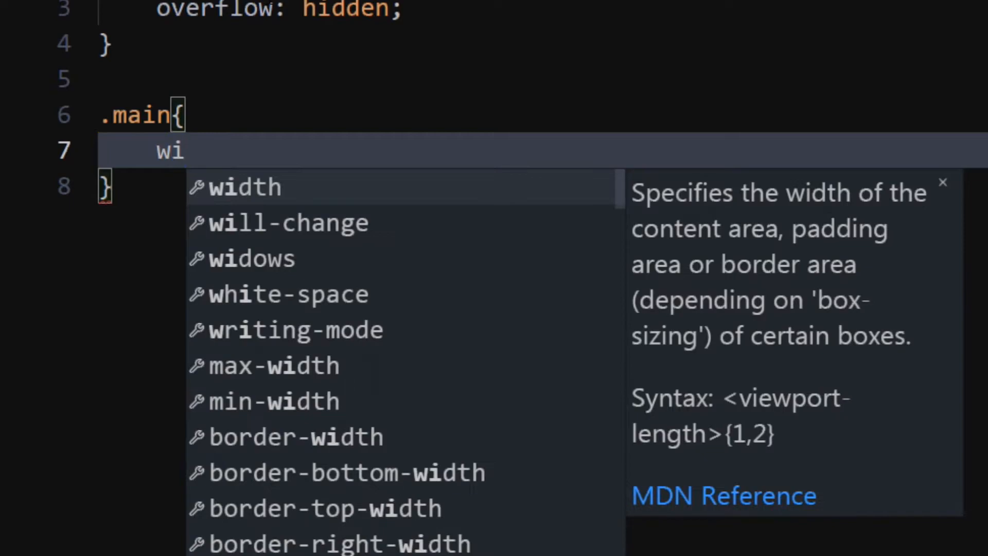
type("dth: 410px;")
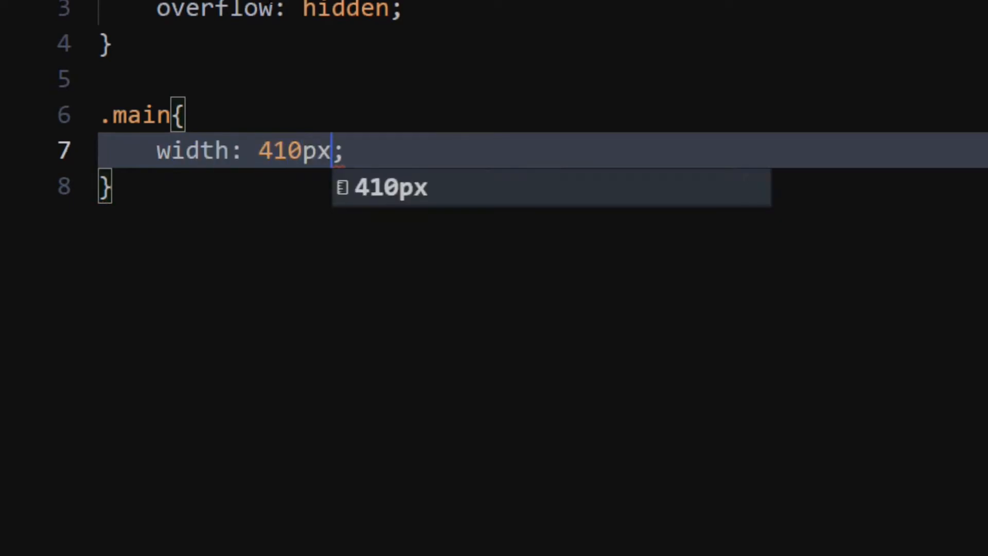
key("Enter")
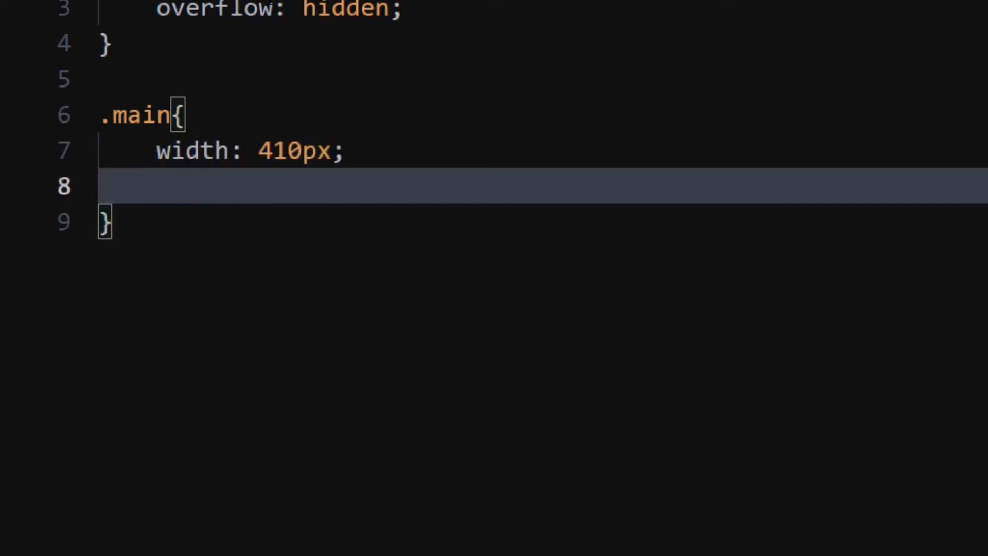
type("height: ;")
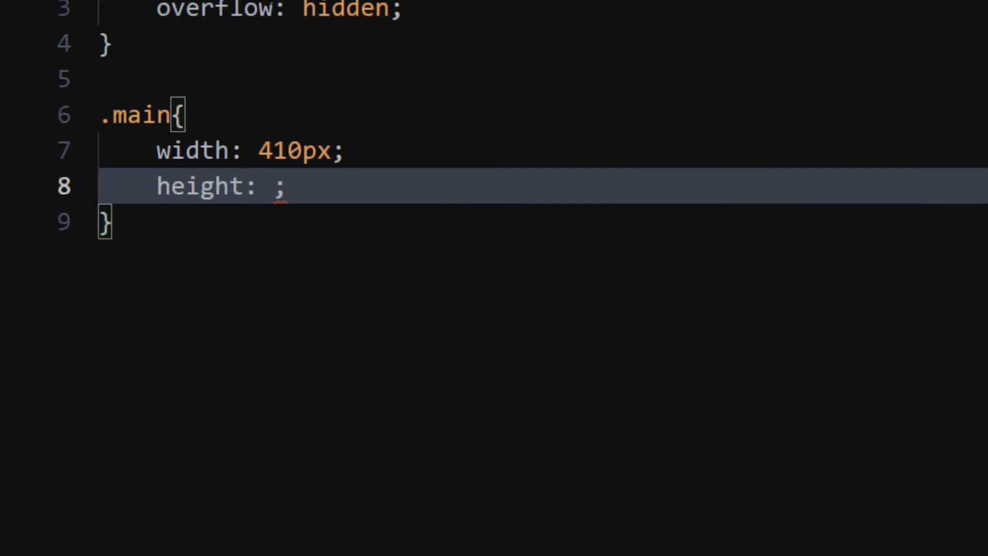
type("410px")
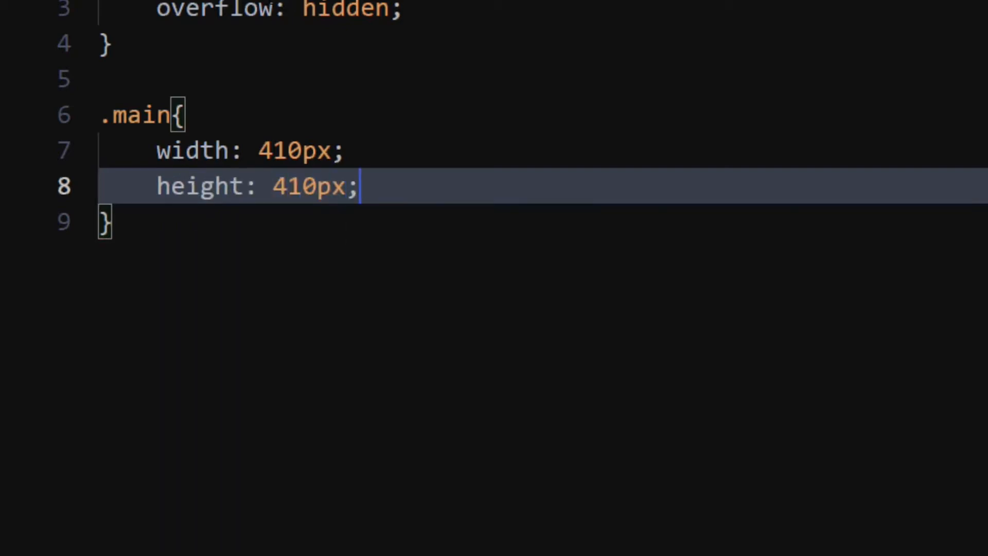
Step: Centre .main with position absolute, top/left 50% and transform translate(-50%,-50%)
type("position: absolute;")
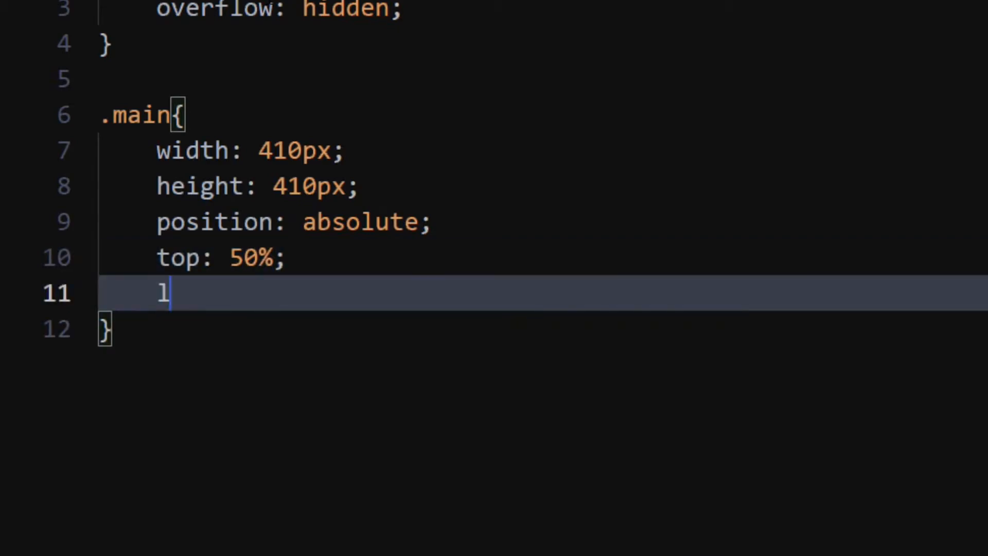
type("eft: 50%;")
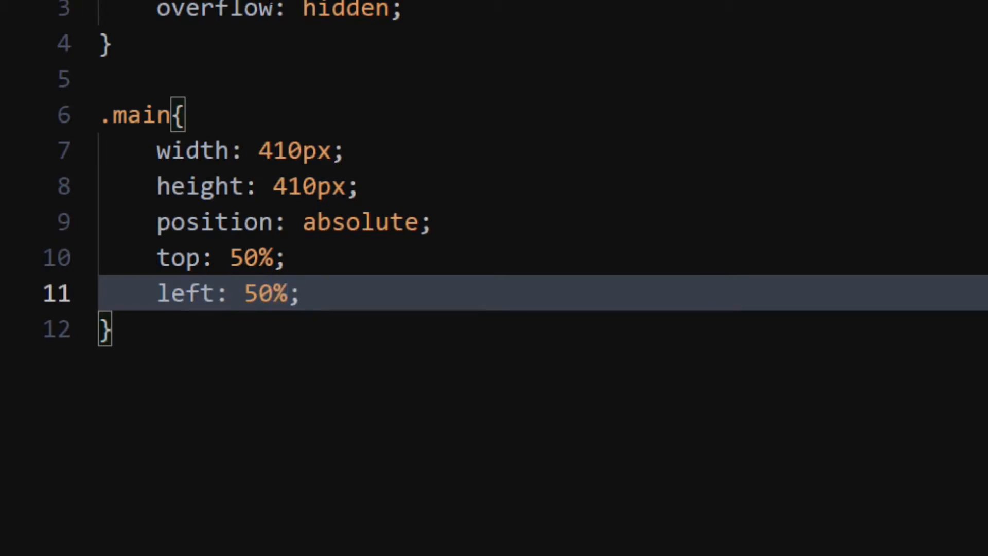
type("transform: translate(-50);")
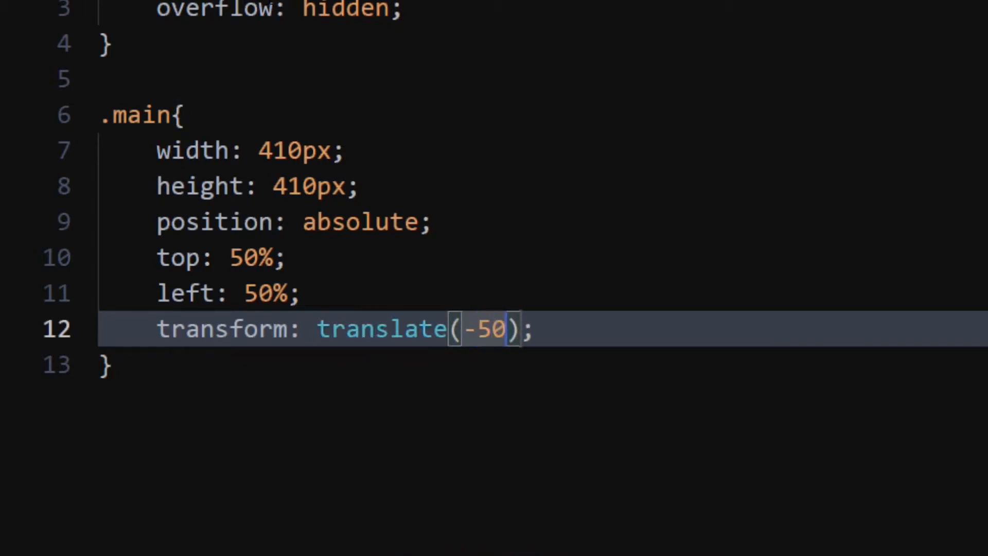
type("%,-50%")
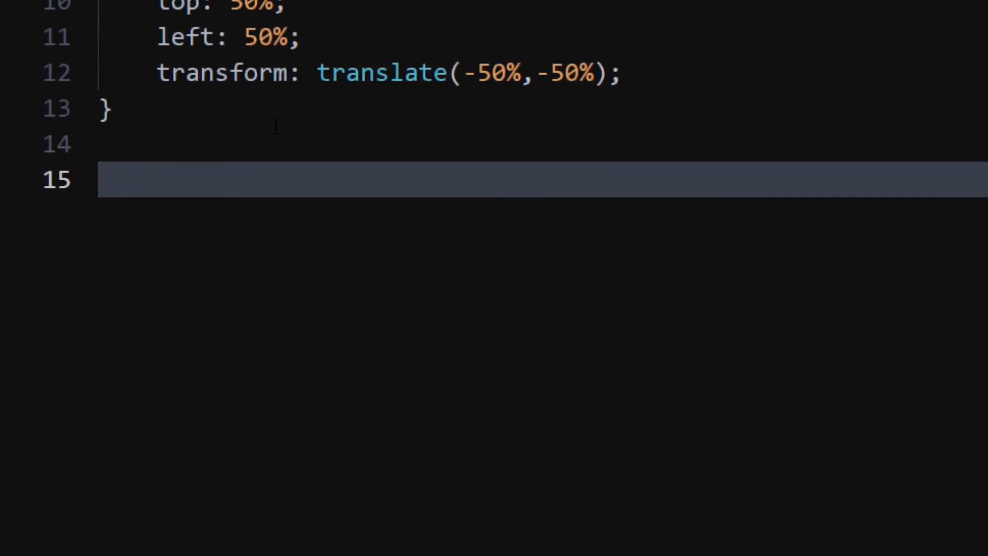
Step: Start a .wave rule with 100% width, 100% height and 100% border-radius
type(".wave{")
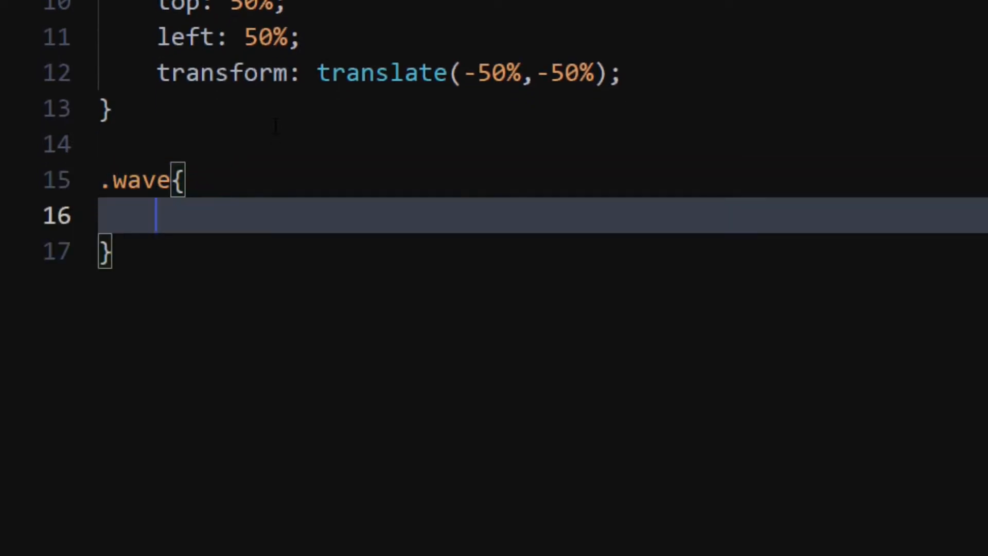
type("w")
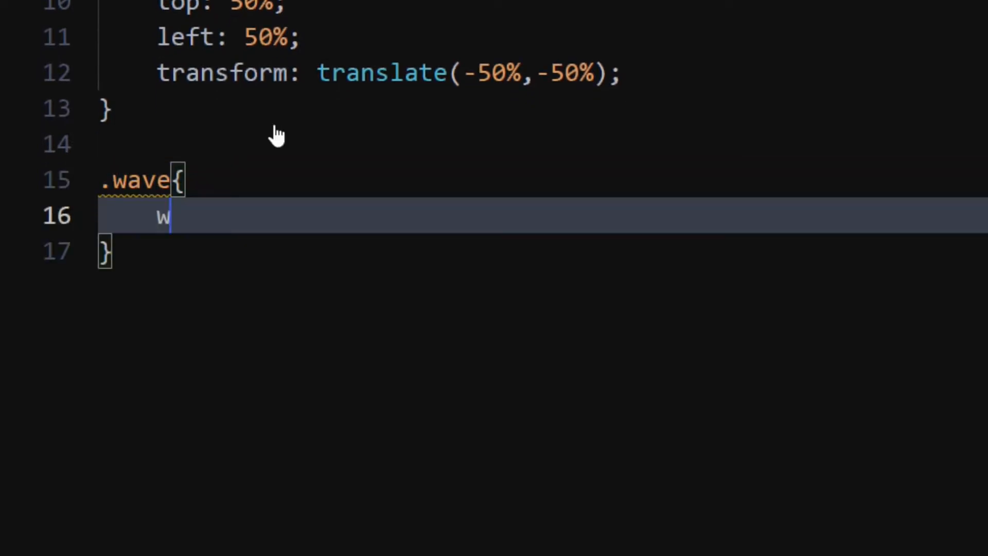
type("idth: 10;")
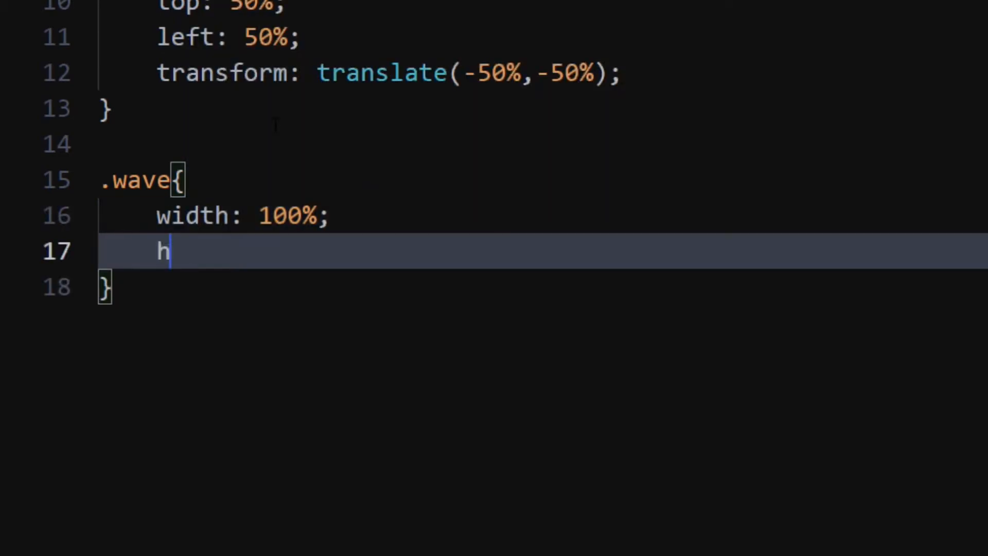
type("eight: 100%;")
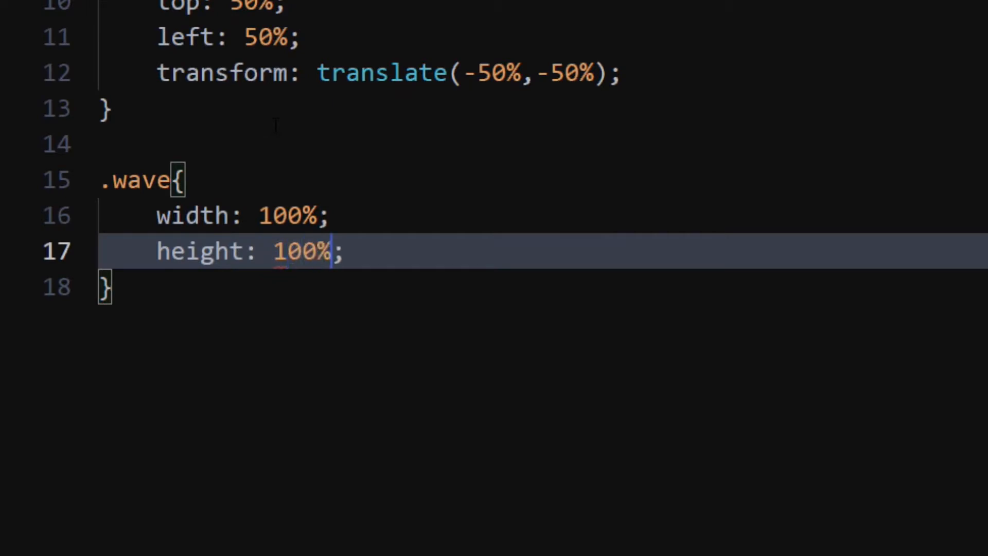
key("Enter")
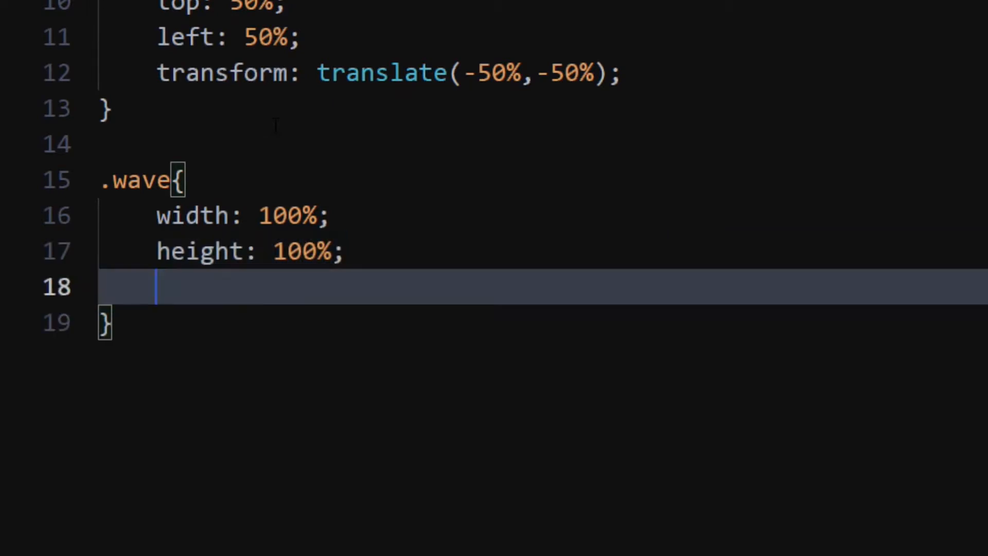
type("border-radius: 00;")
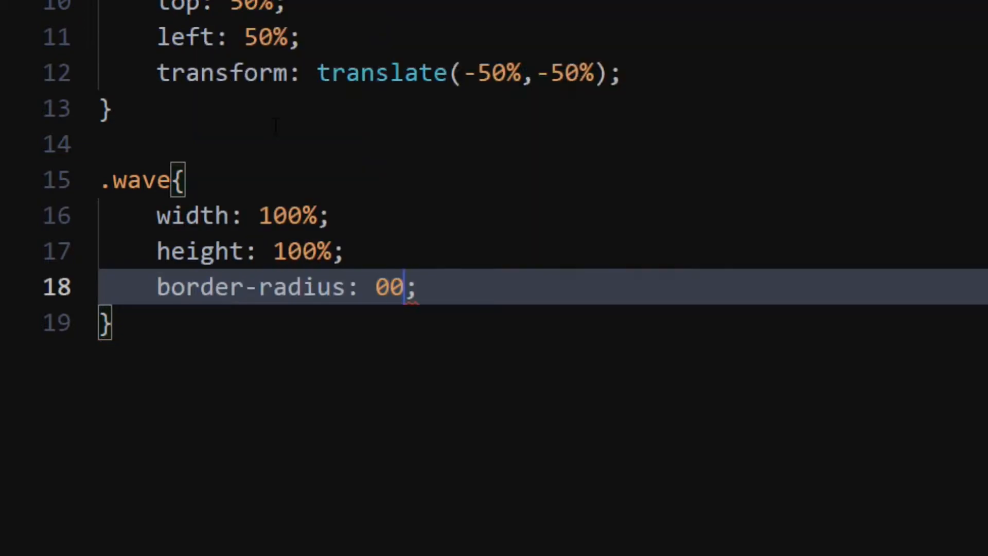
type("q%")
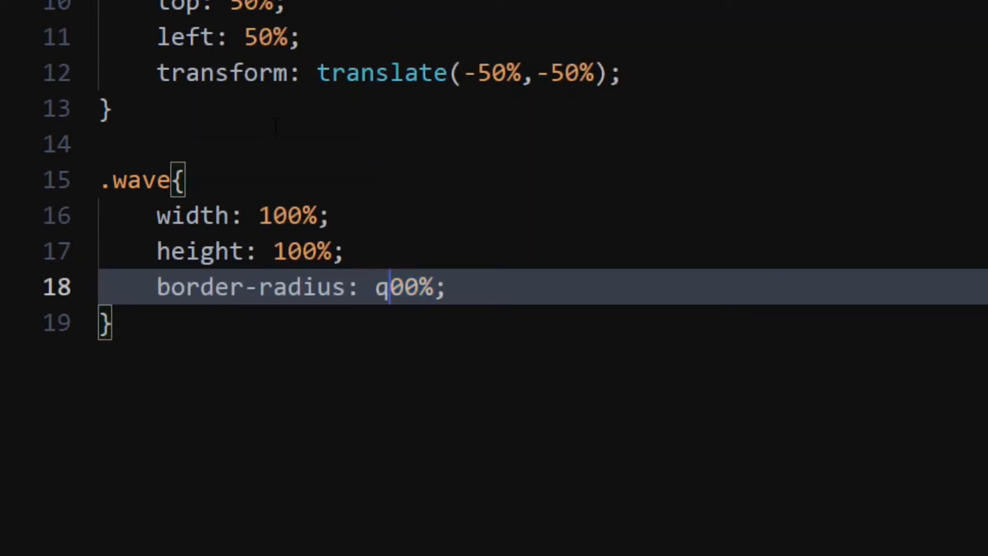
type("1")
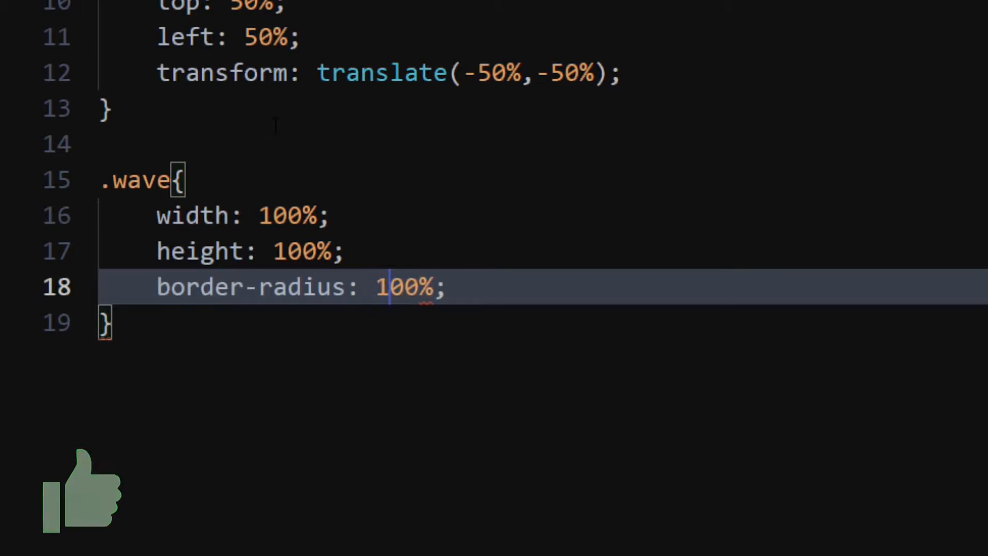
key("Enter")
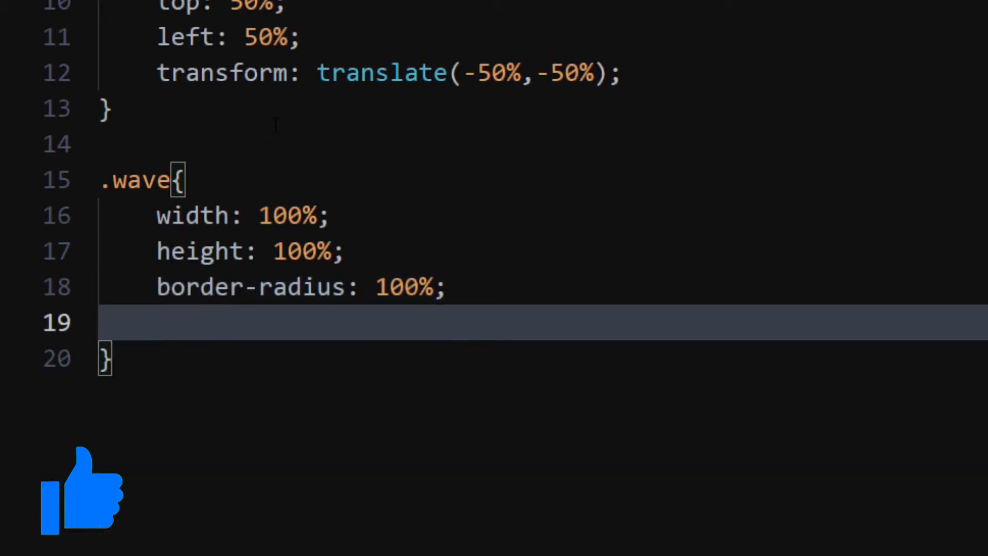
Step: Give .wave a transparent background and a 26px solid #f1f2f4 border
type("background-color: transparent;")
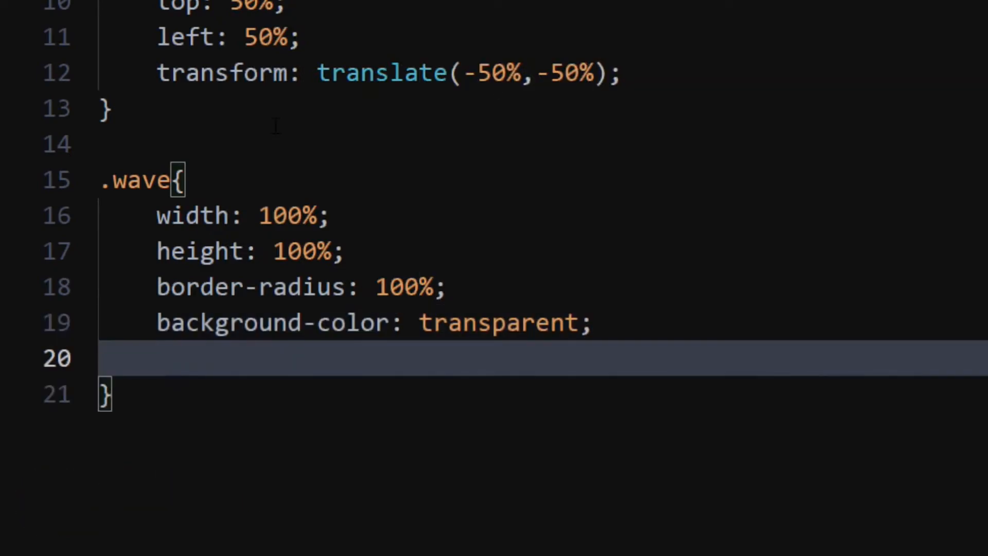
type("border: ;")
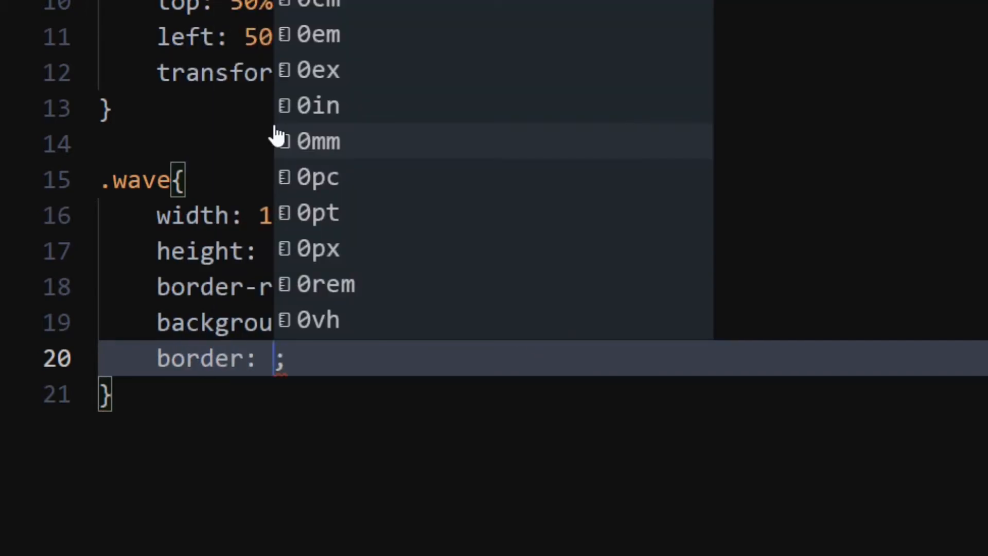
type("26px")
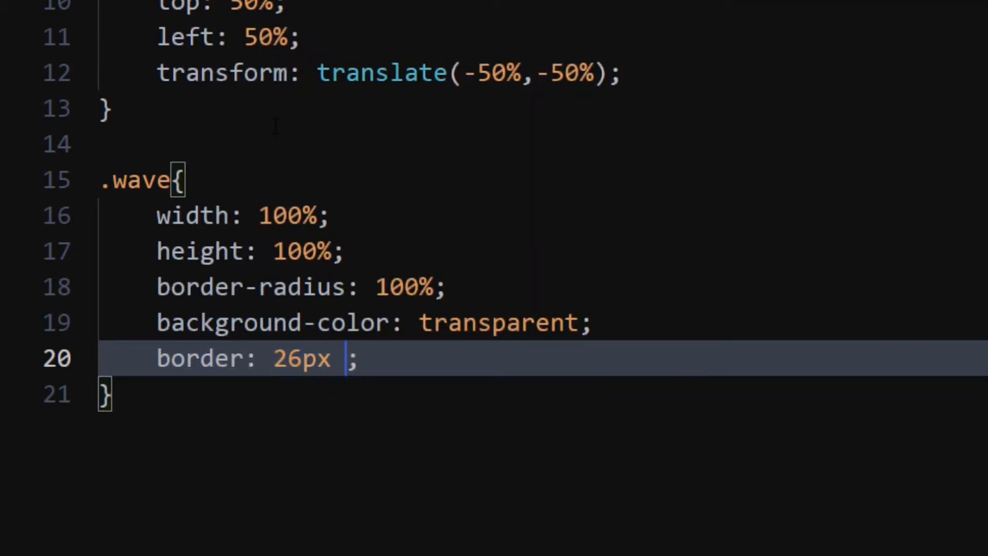
type("solid")
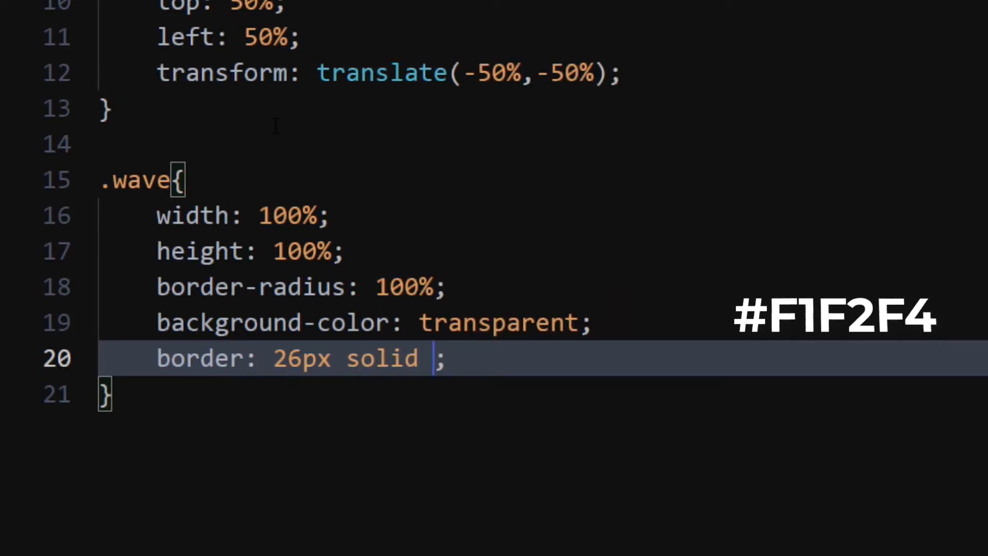
type("#f1f2f4")
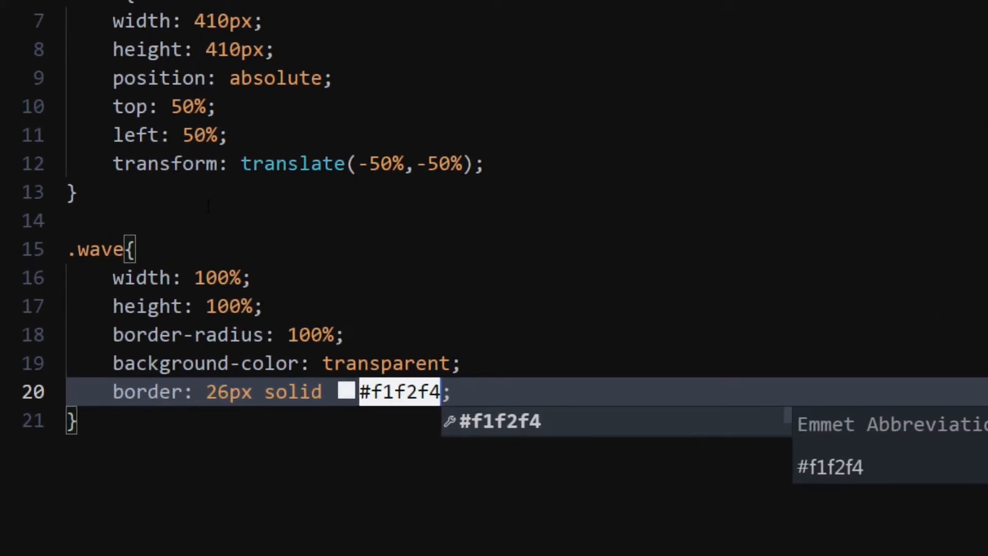
Step: Position .wave absolutely with top 50% and left 50% to centre it
type("p")
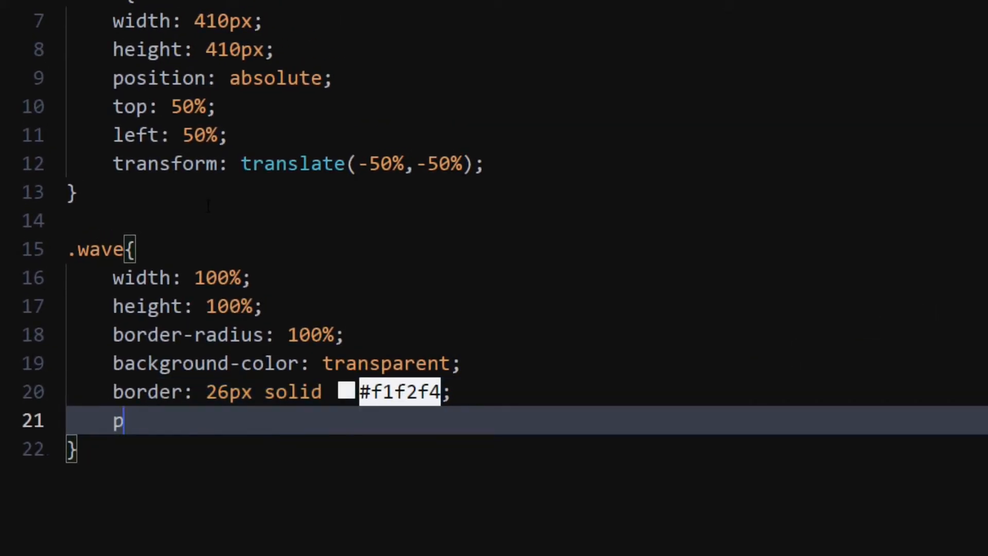
type("osition: absolute;")
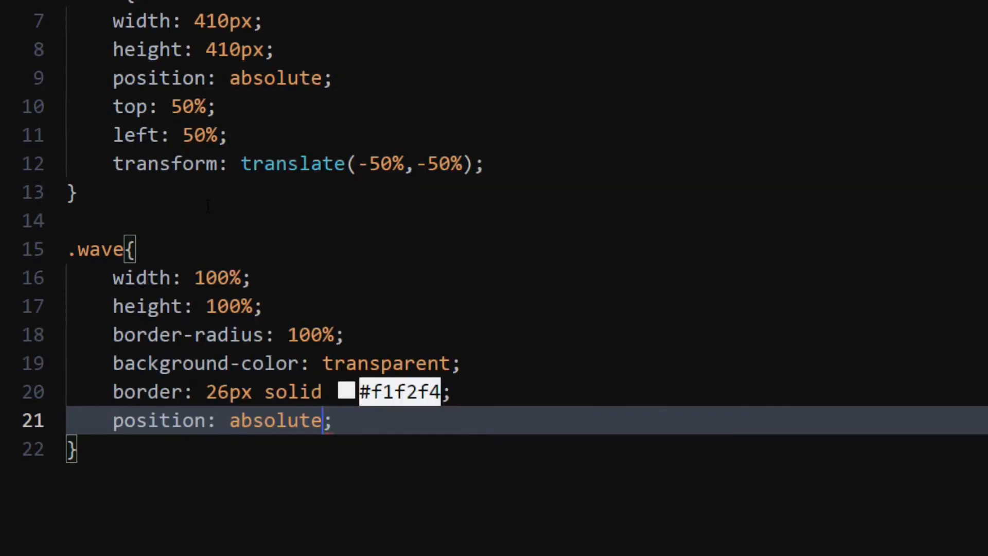
key("Enter")
type("top: 50;")
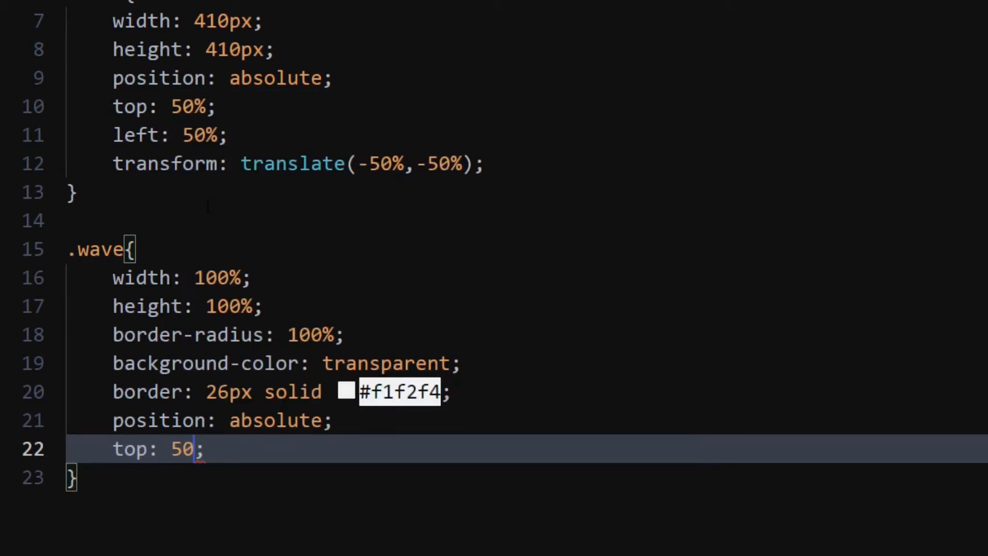
type("%")
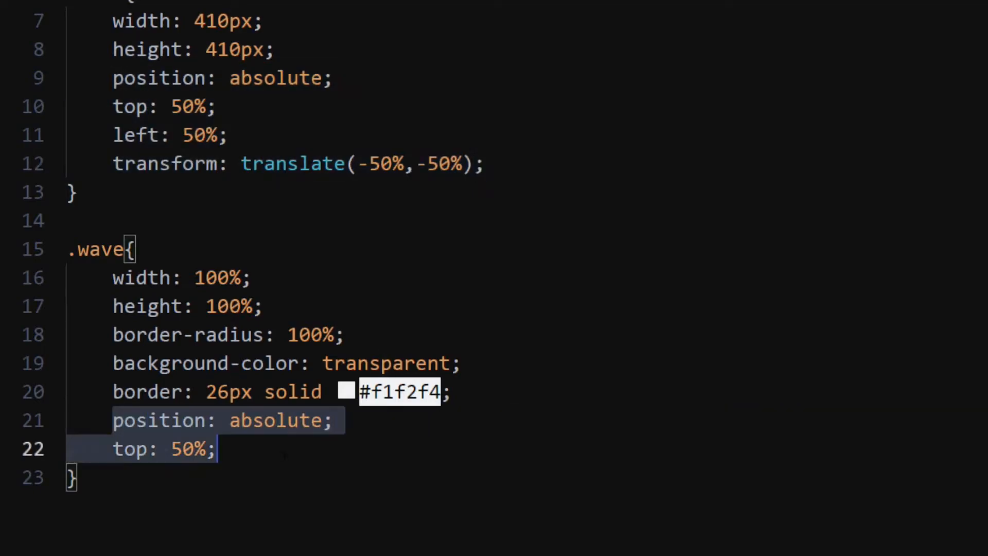
type("left: 50%;")
type("transform: translate(-50%, -50%);")
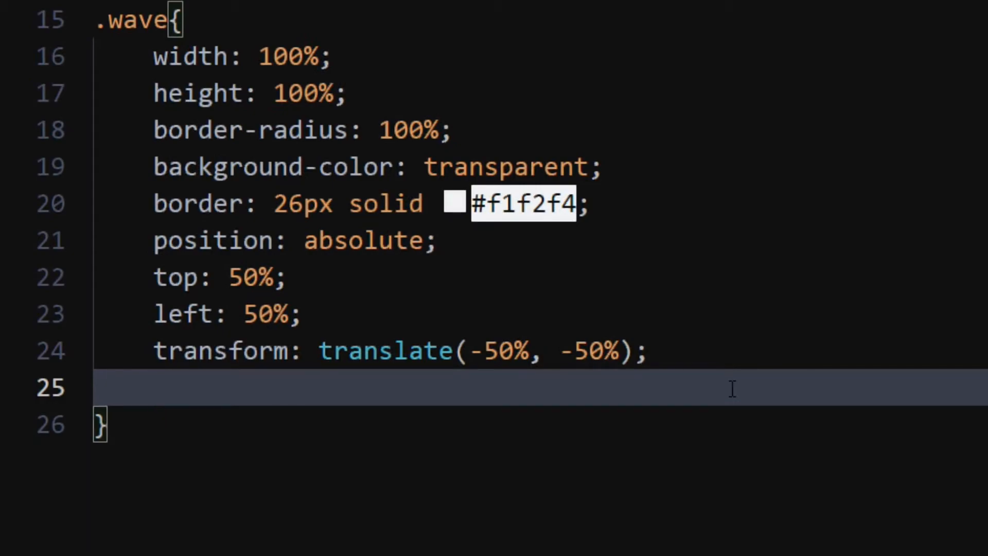
Step: Begin a box-shadow property in .wave with the value on its own line
type("box-shadow: ;")
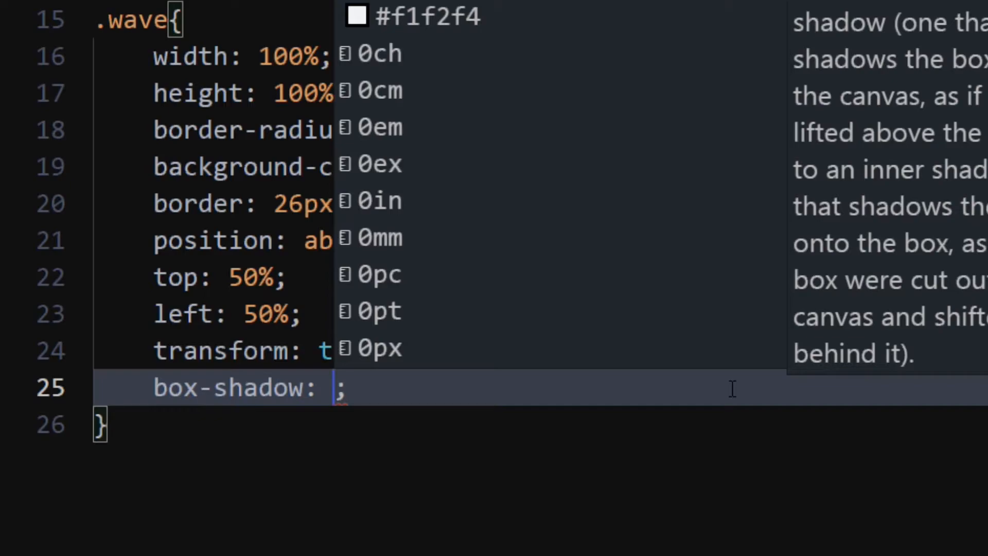
type("6px")
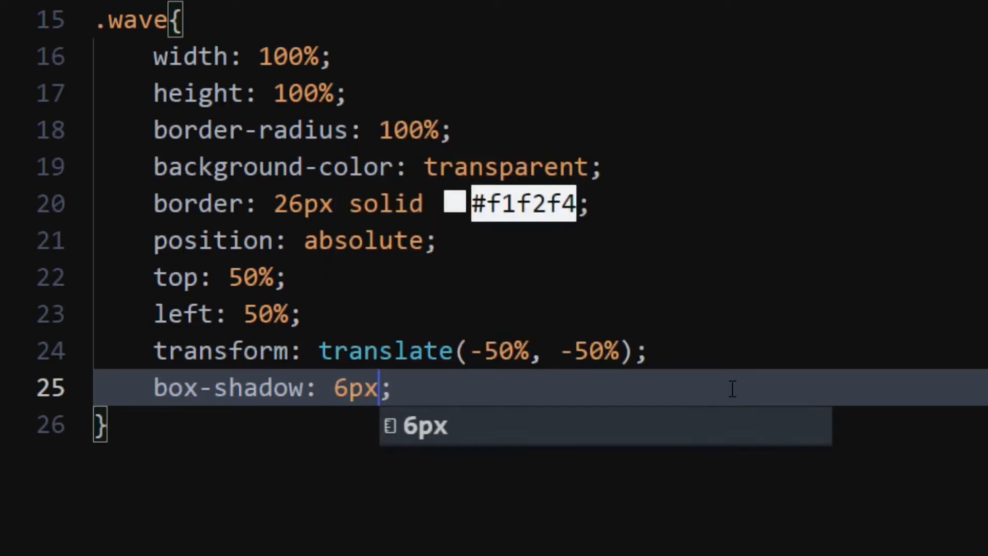
key("Enter")
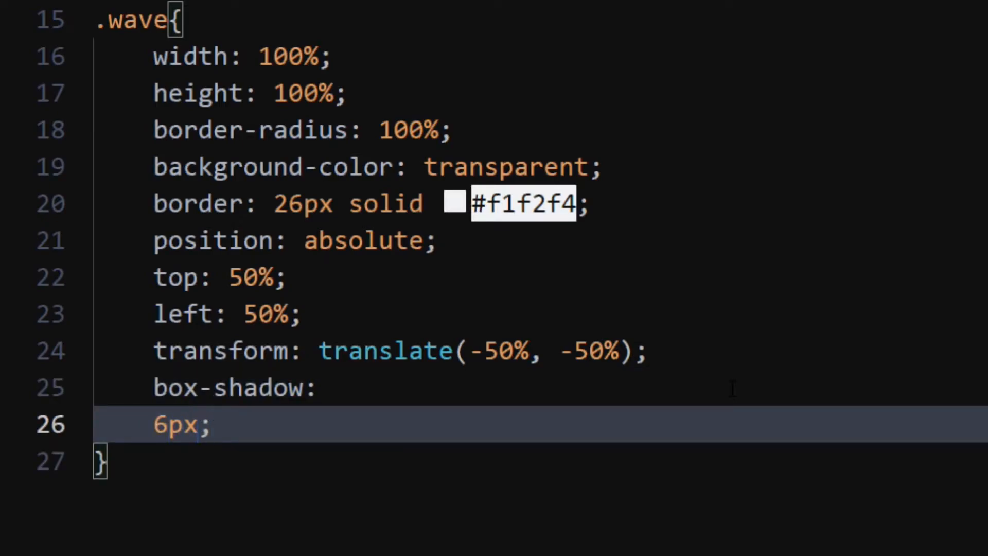
key("Backspace")
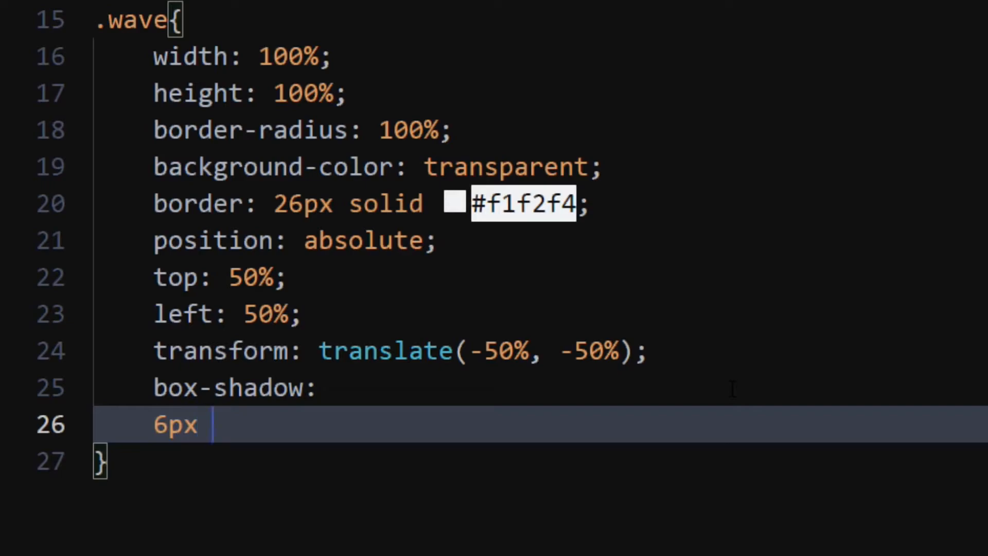
Step: Enter the first shadow layer 6px 6px 18px 0 #3754aa33 followed by a comma
type("6px")
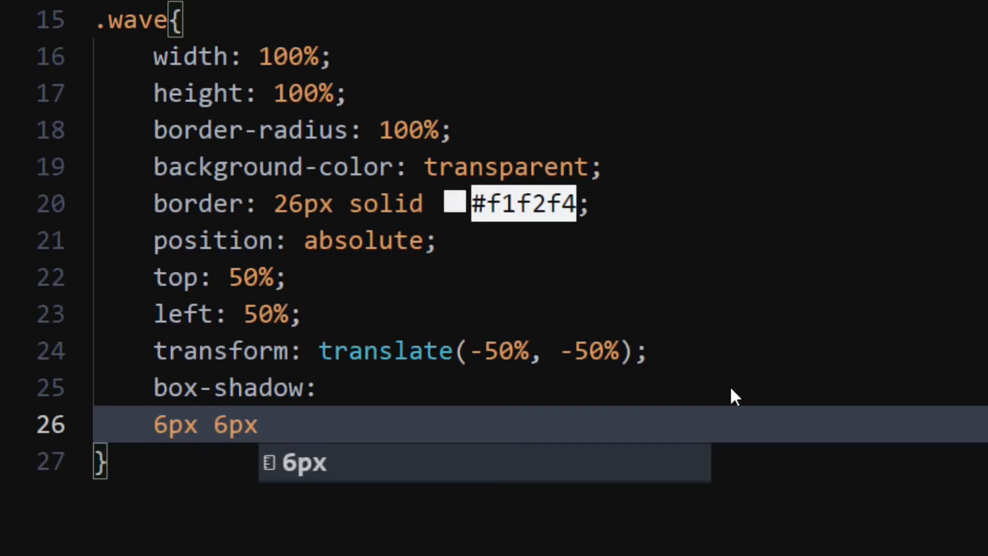
type("18")
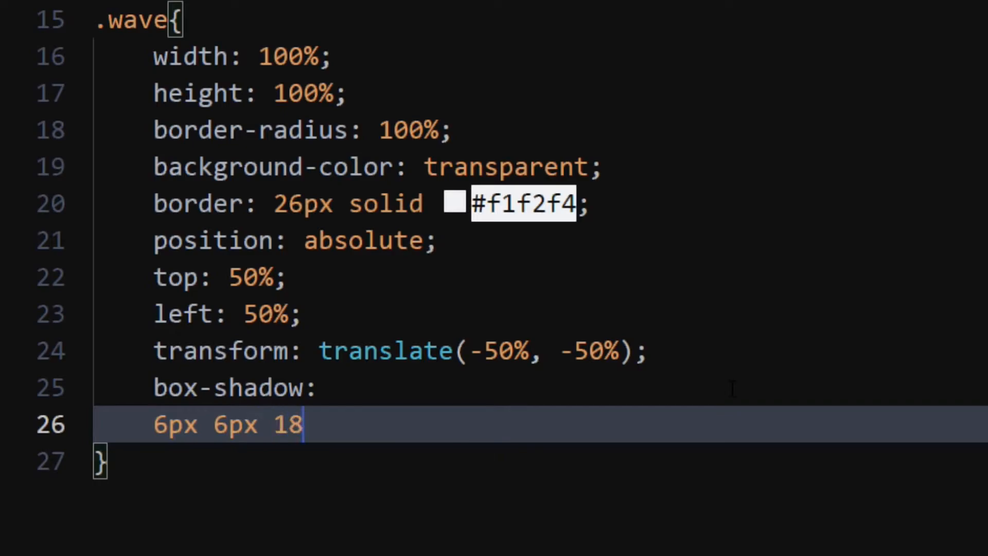
type("px")
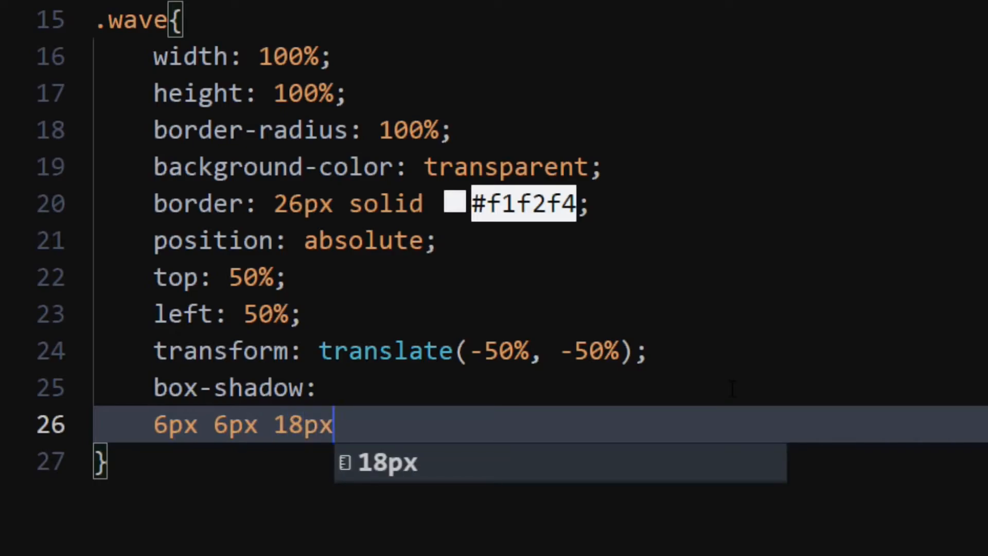
type("0")
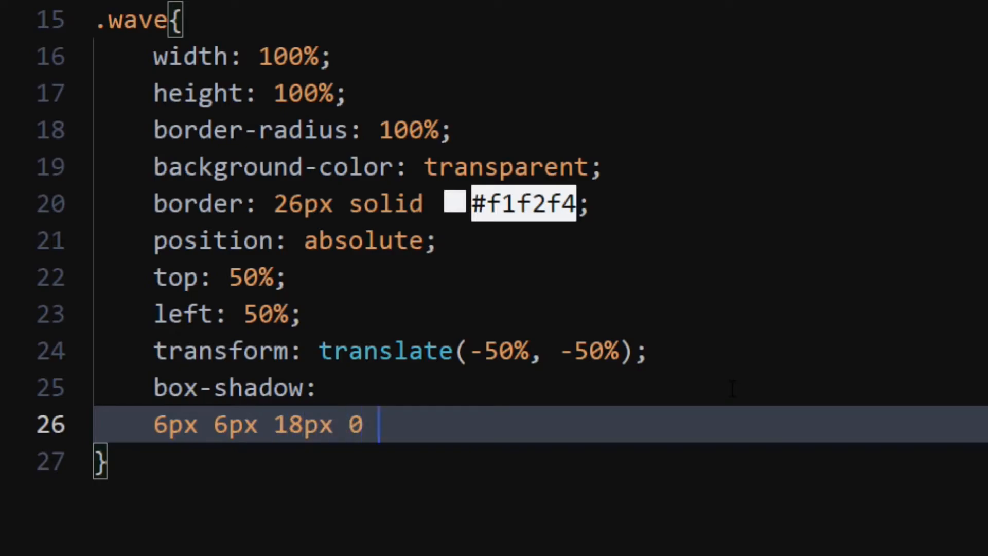
type("#3")
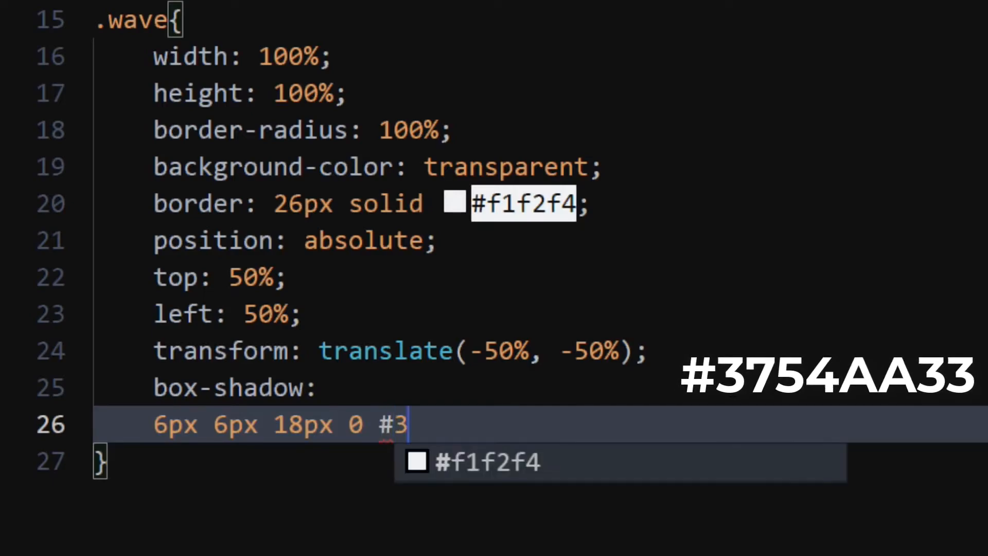
type("7")
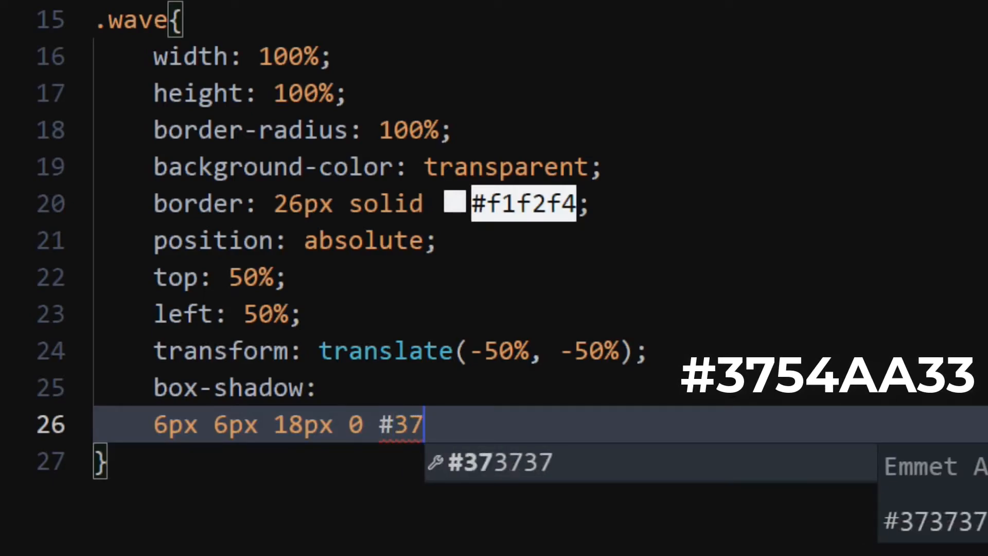
type("54")
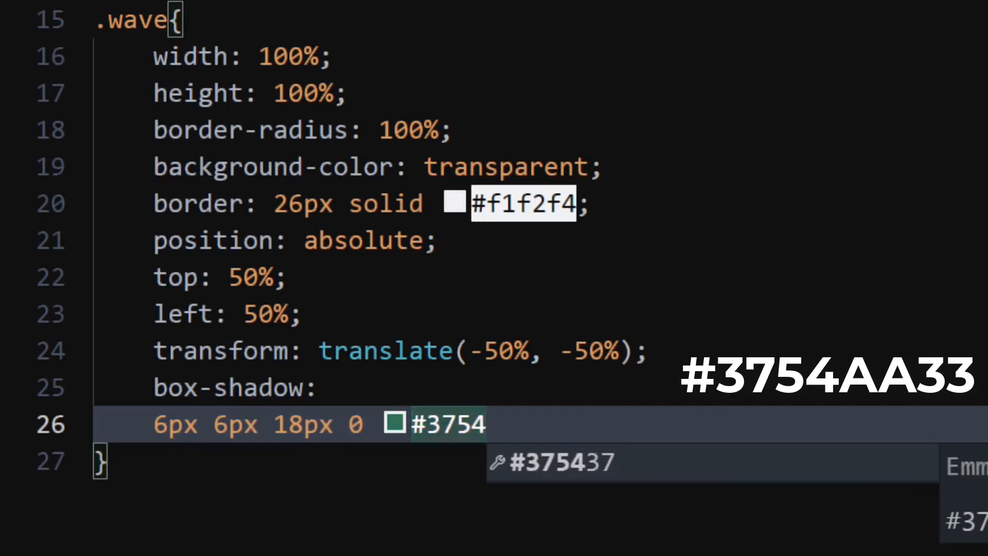
type("aa33")
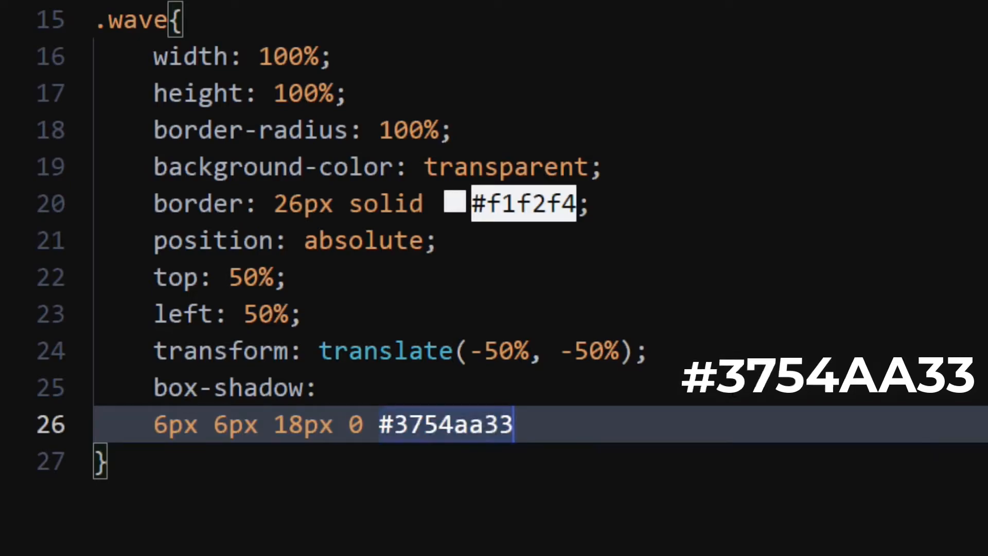
type(",")
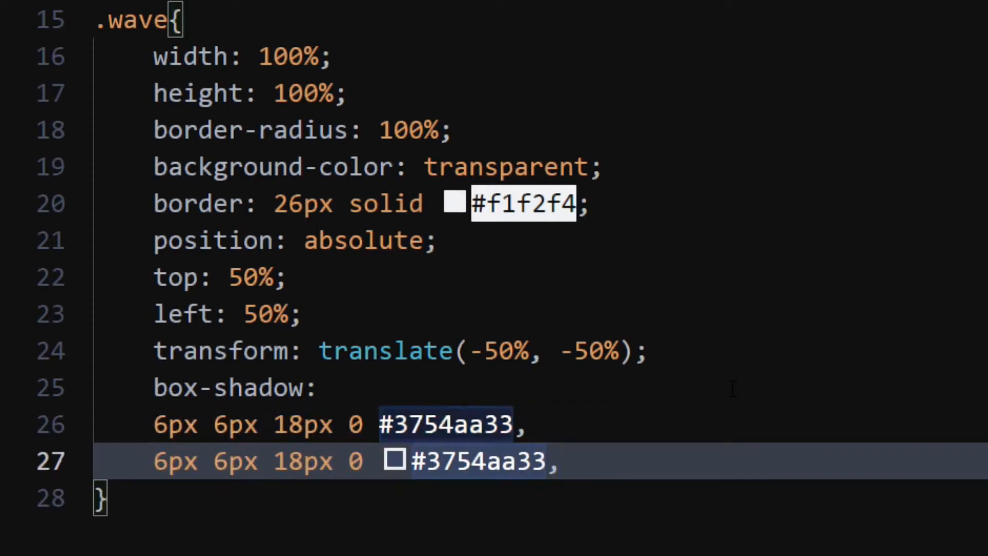
Step: Add an inset blue layer and -6px -6px 18px #fff outer and inset layers
type("inset")
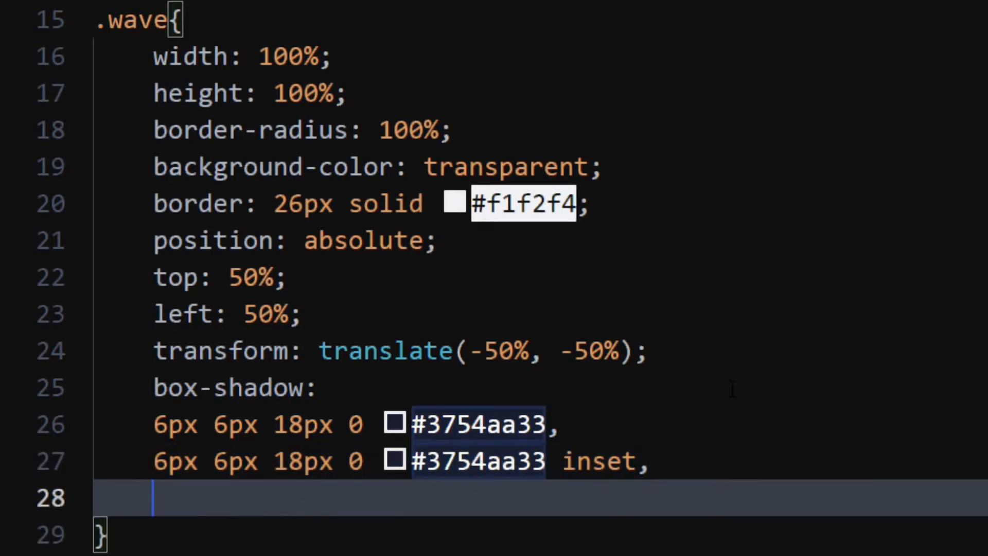
type("-")
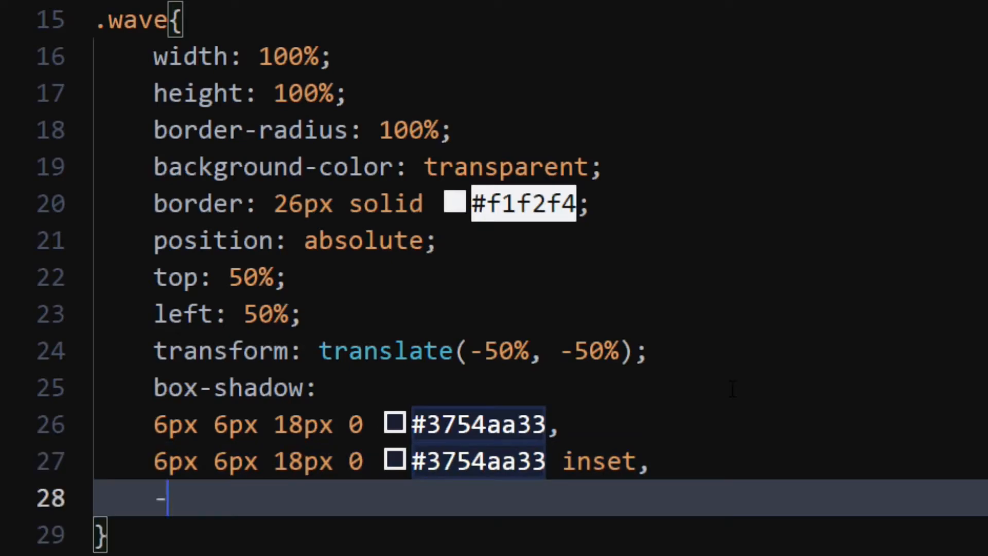
type("6px")
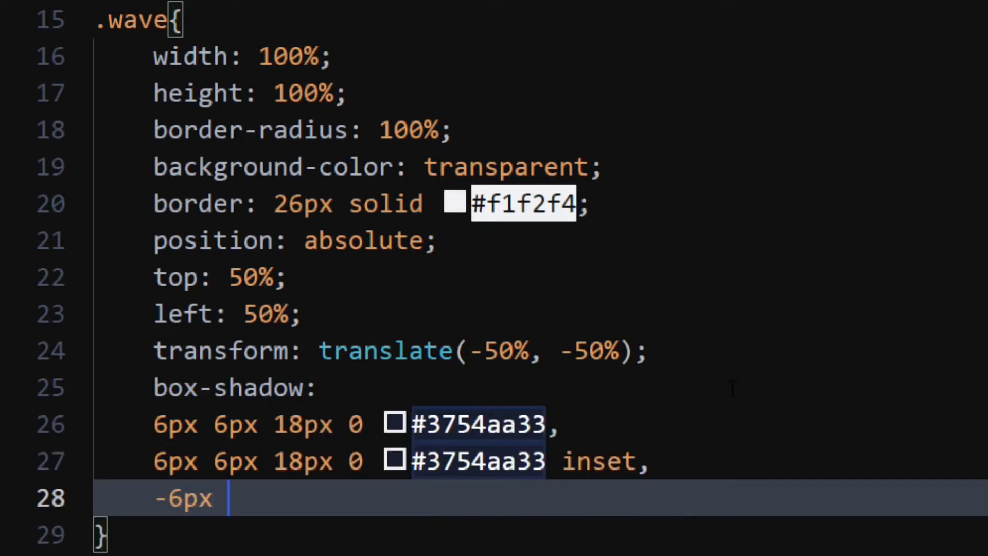
type("-6px")
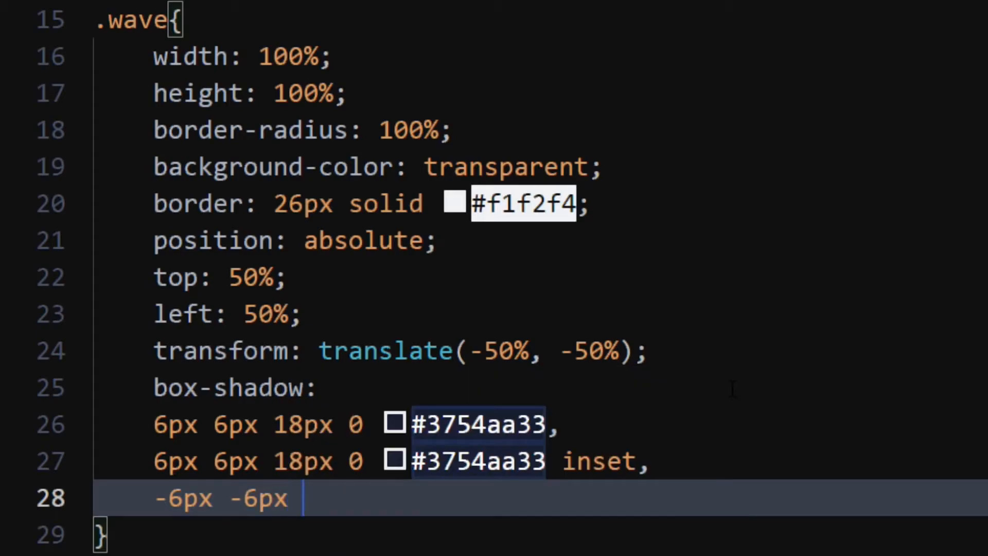
type("18px")
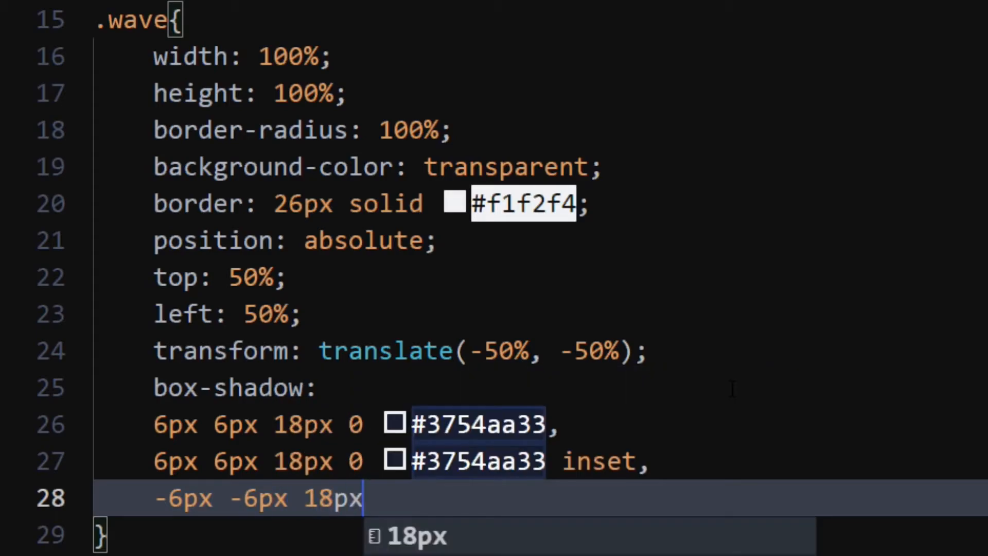
type("#")
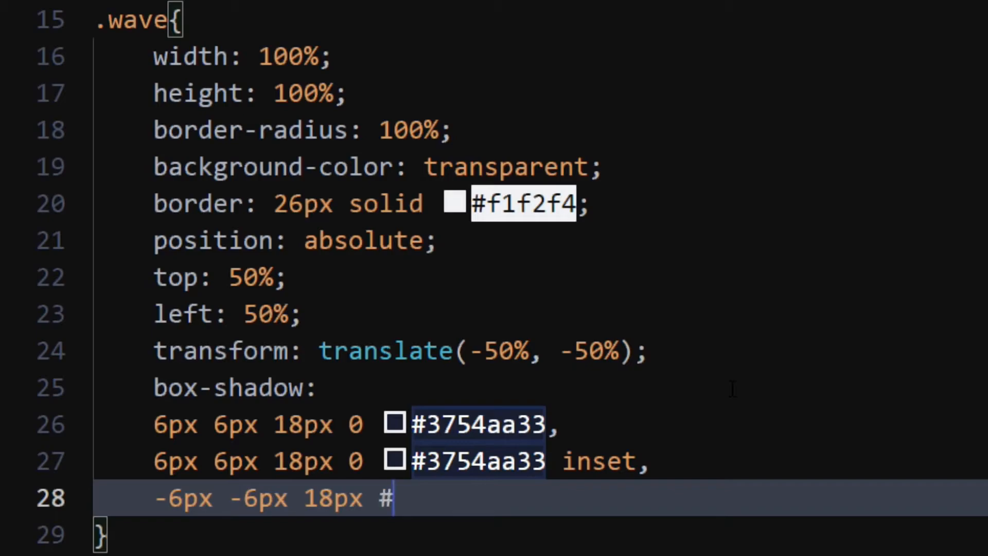
type("fff,")
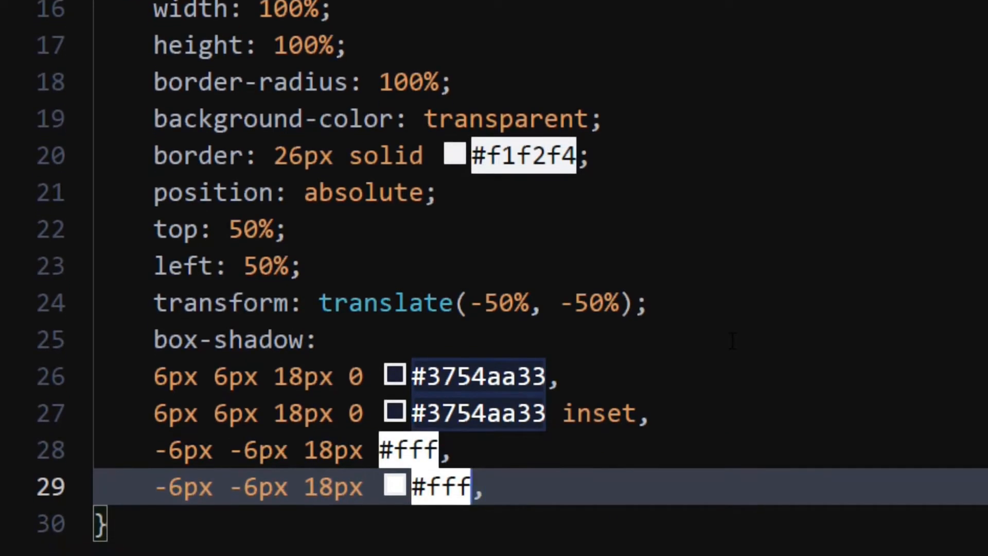
type("inset")
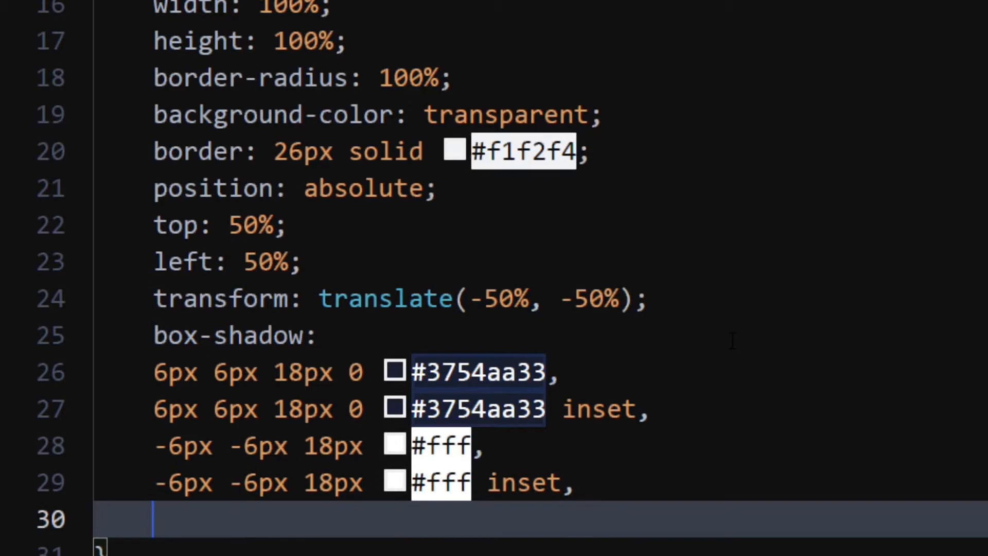
Step: Finish the box-shadow with a 6px 6px 13px #fff inset layer and begin a filter line
type("6px 6")
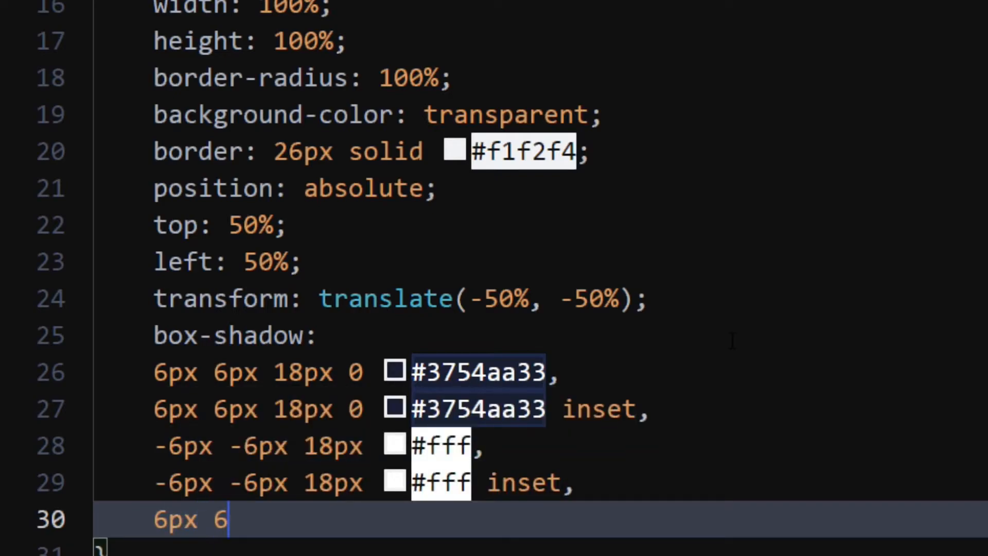
type("px")
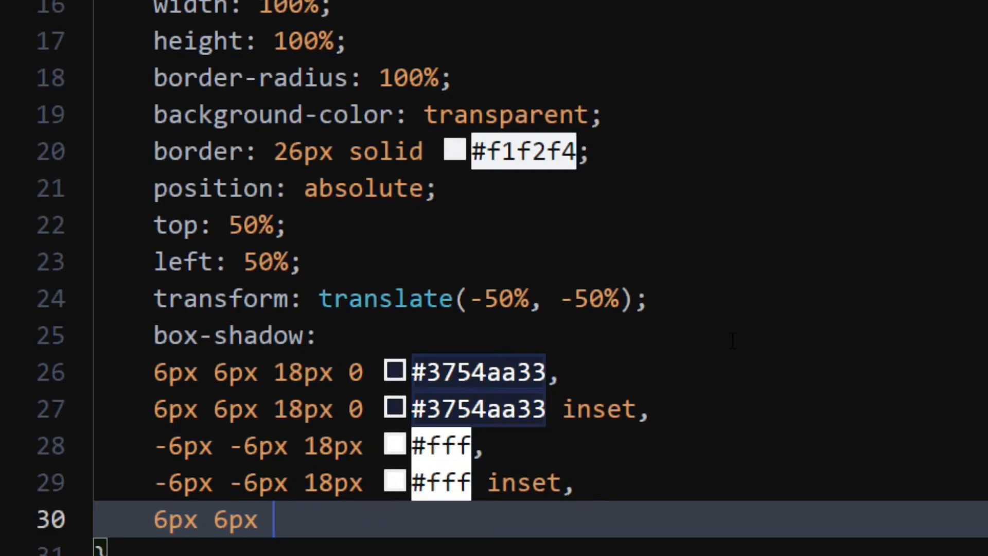
type("13px")
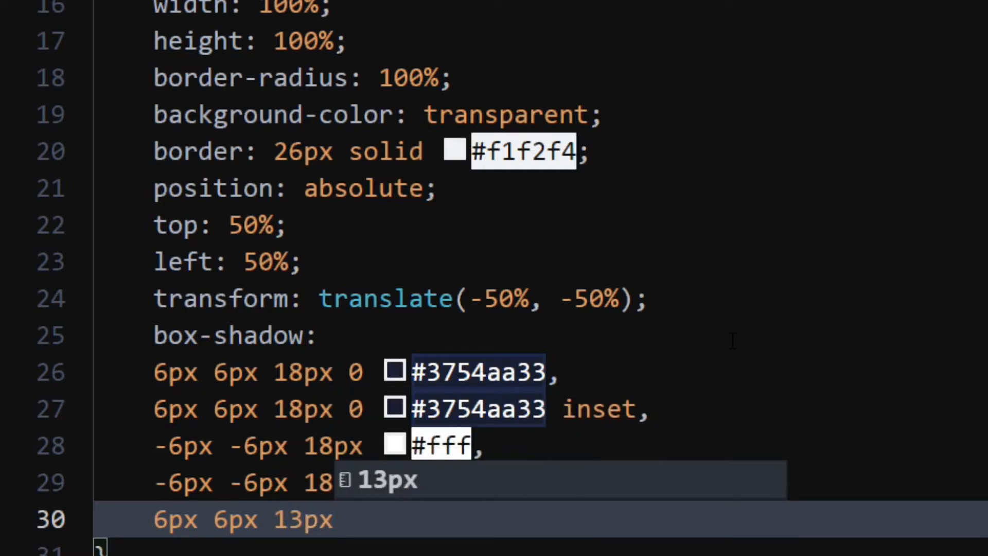
type("#fff")
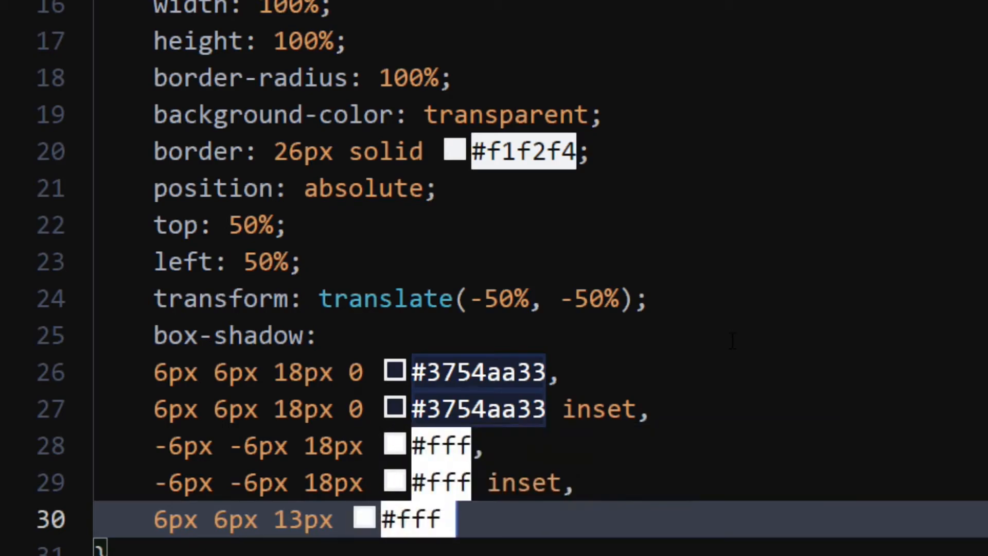
type("inset;")
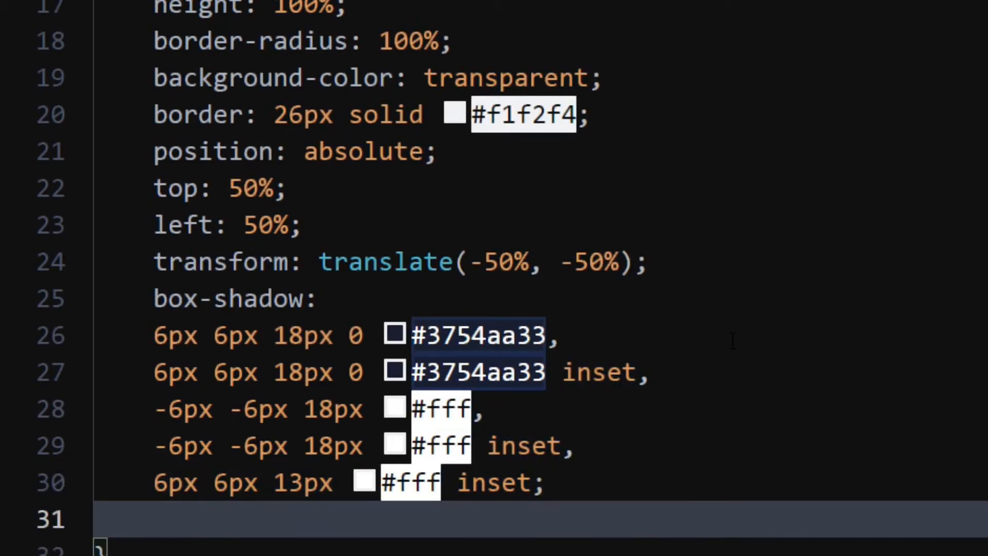
type("filter: blur();")
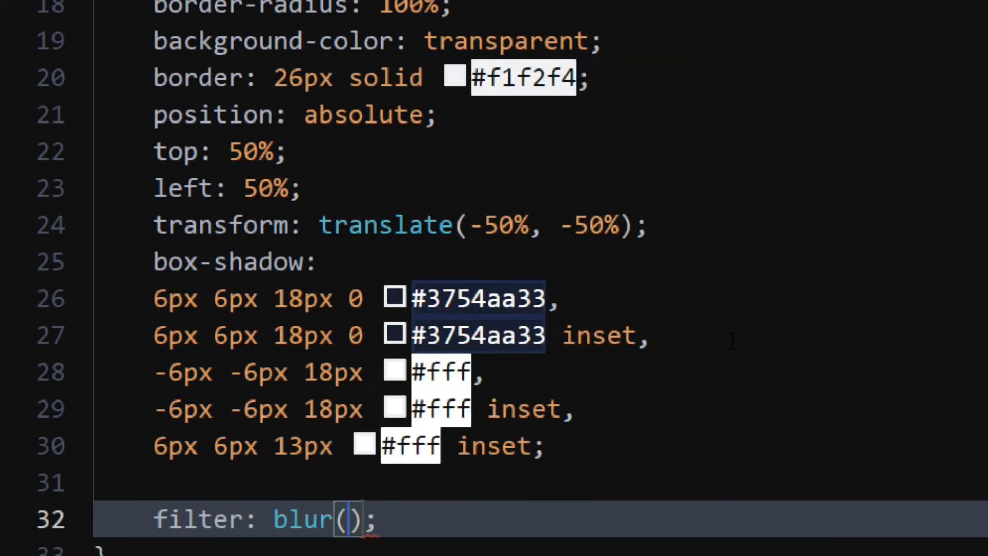
Step: Set filter: blur(13px) on .wave and begin a .wave2 rule below it
type("13px")
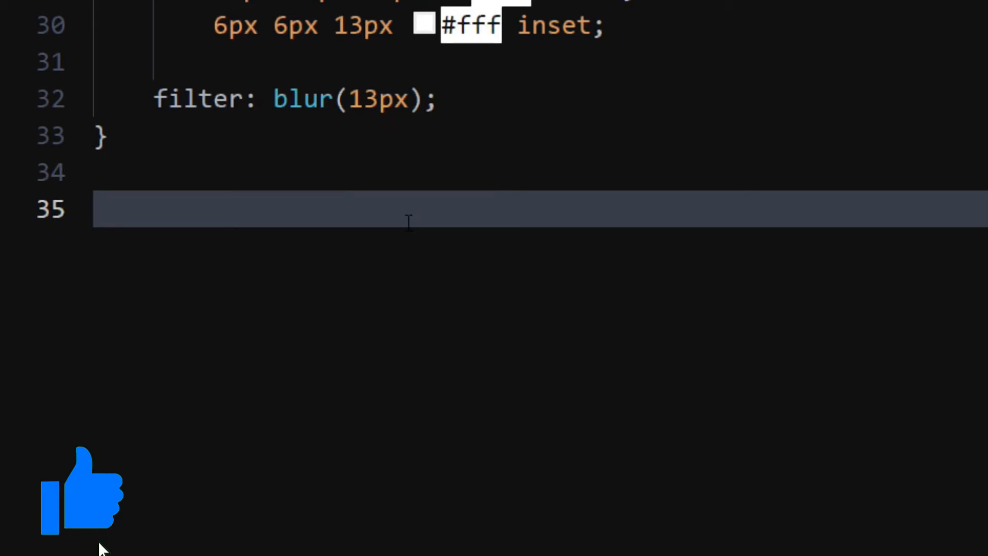
left_click(149, 501)
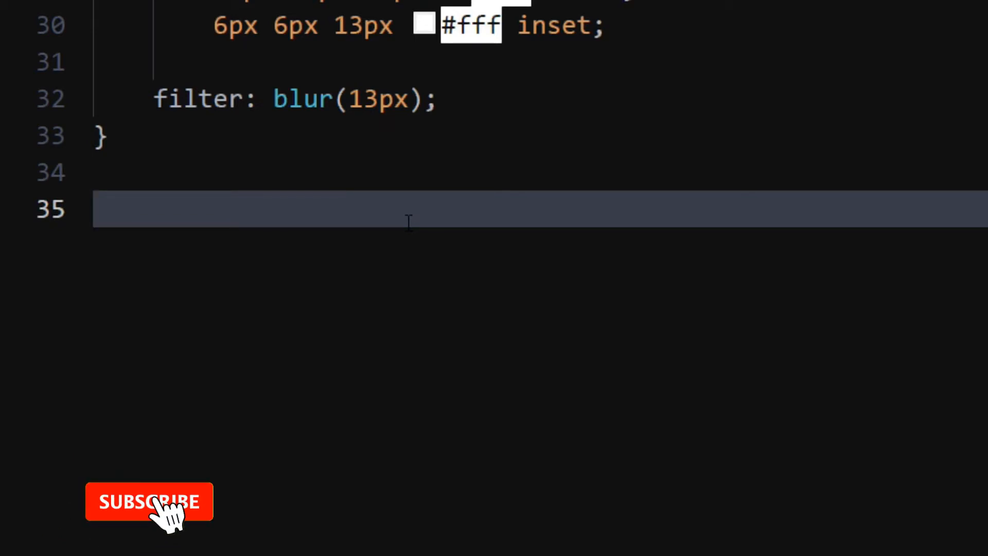
type(".wave2{")
type("width: 150;")
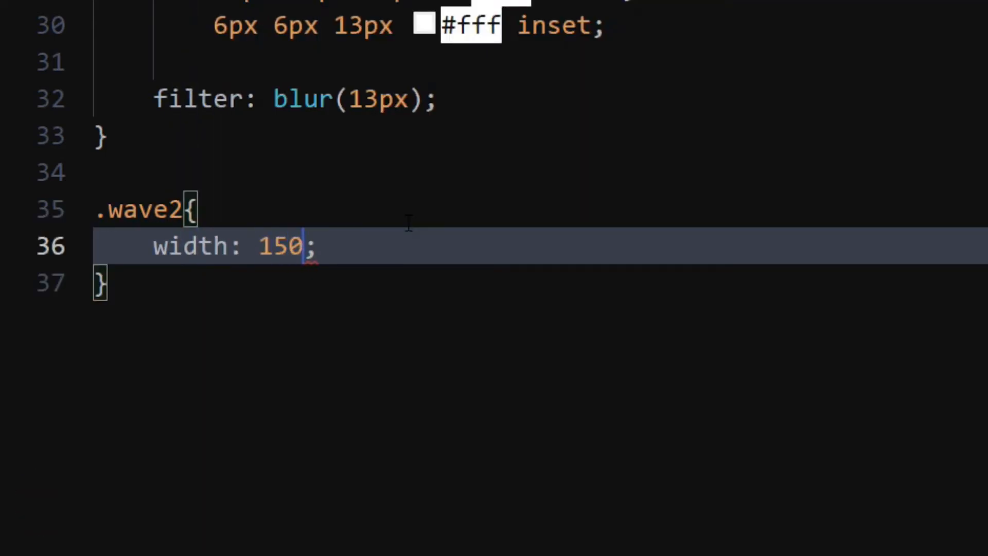
Step: Finish the .wave2 rule as a 150% by 150% ring
type("%")
type("height: ;")
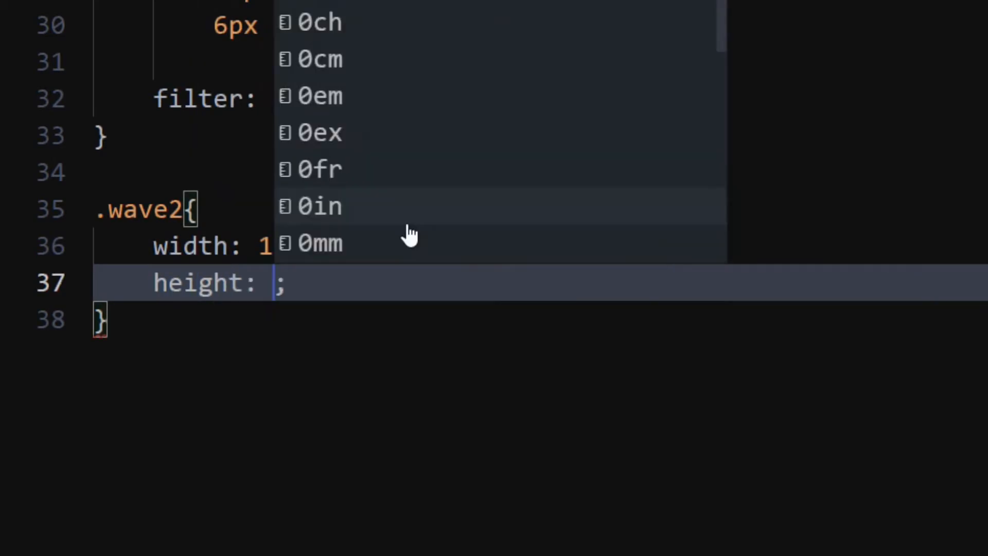
type("150%")
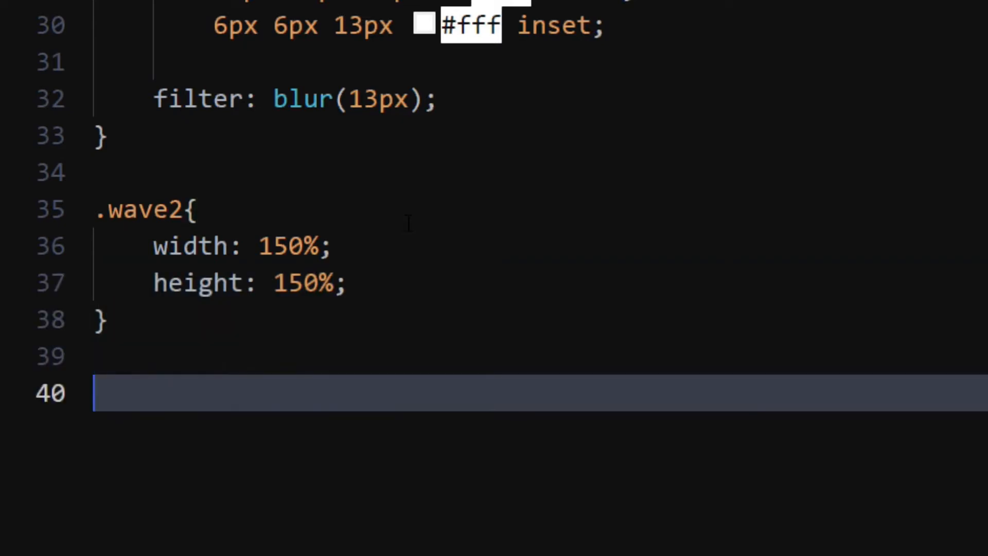
Step: Add a .wave3 rule sized 200% wide and 200% high, then begin an @ rule
type(".wave3")
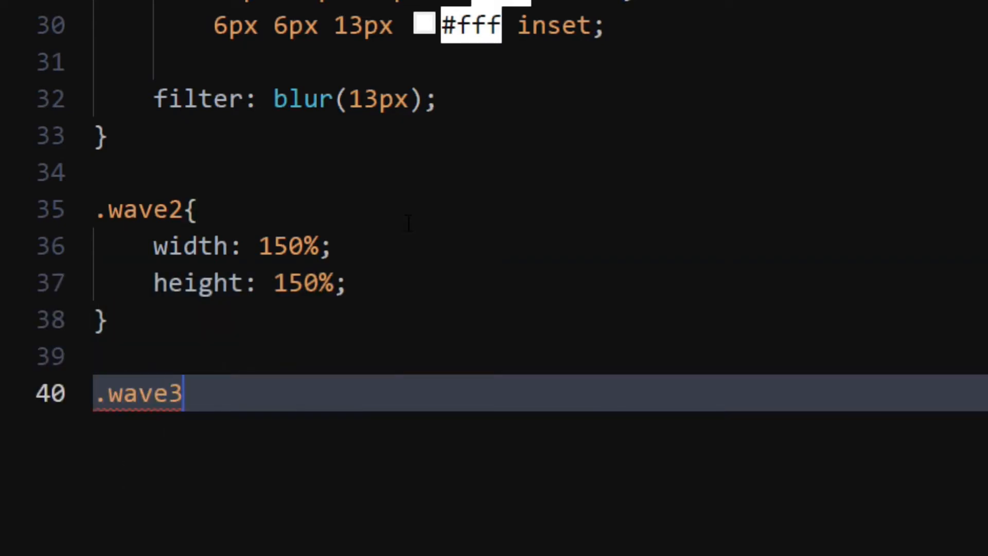
type("{")
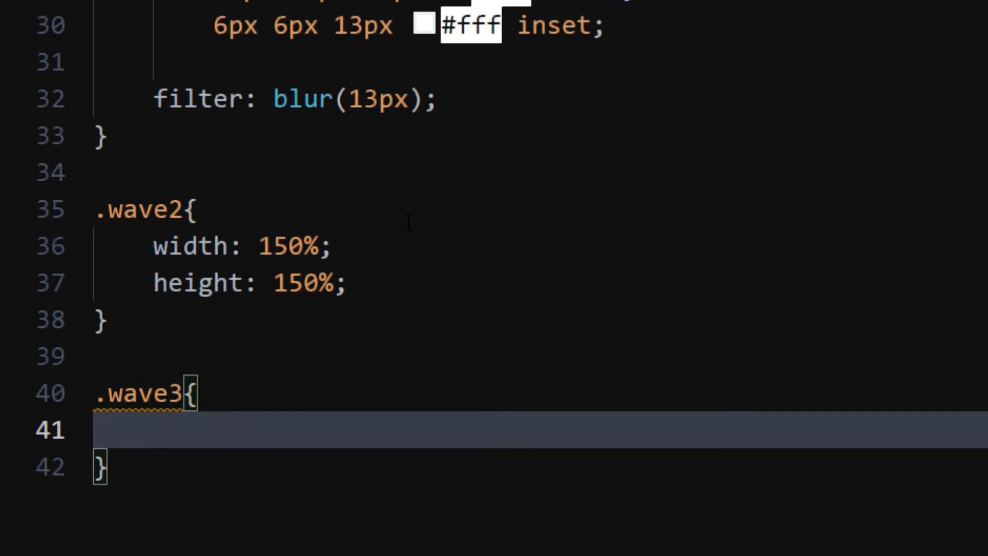
type("set")
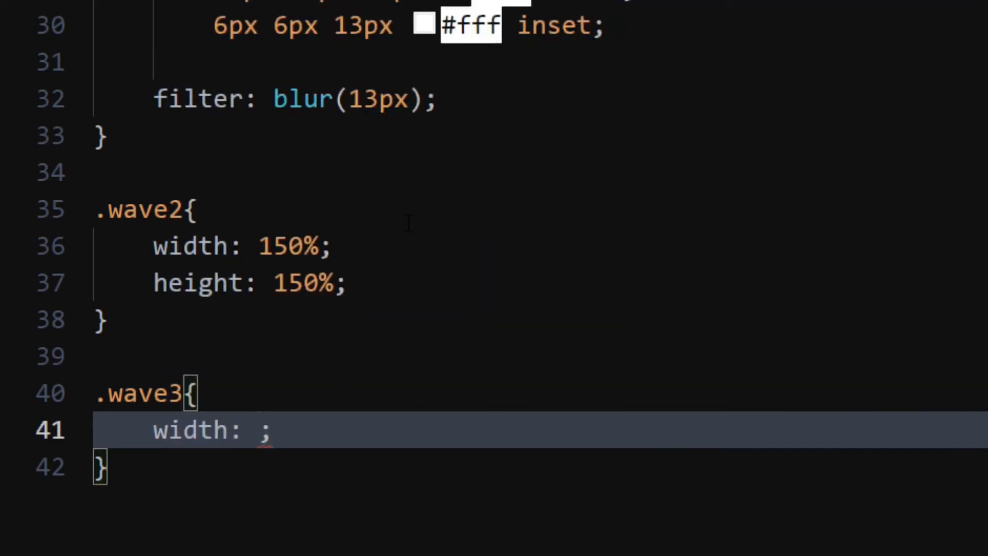
type("200%")
type("height: ;")
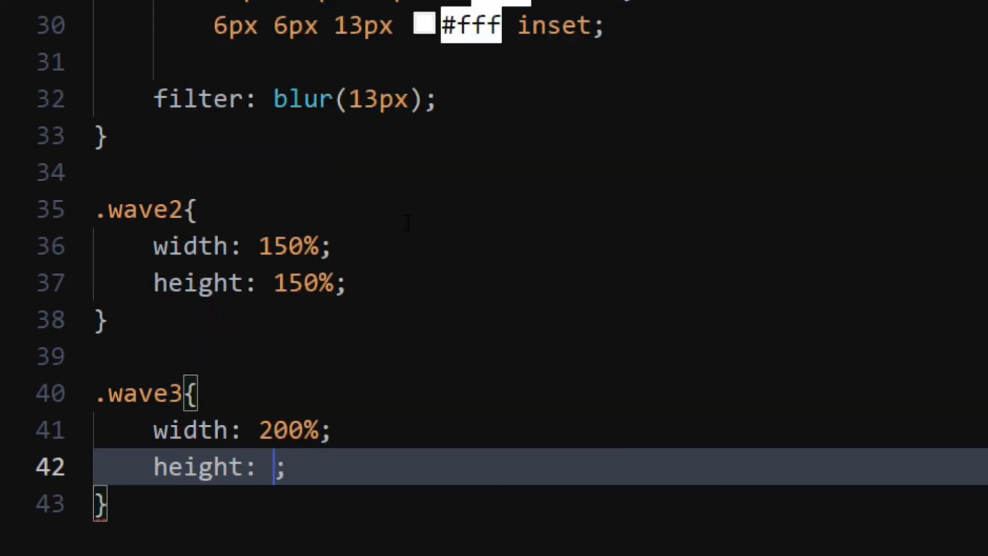
type("200%")
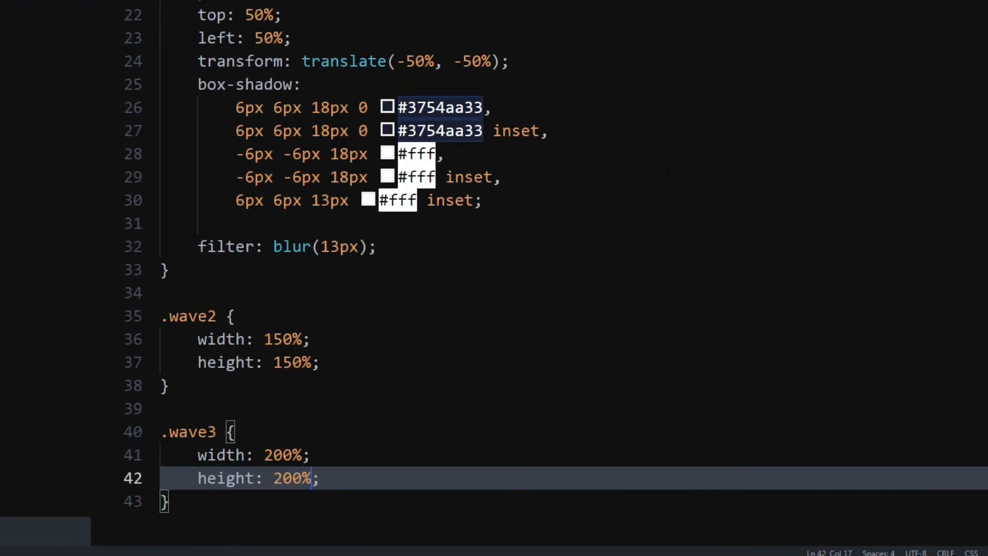
type("@keyframes ri")
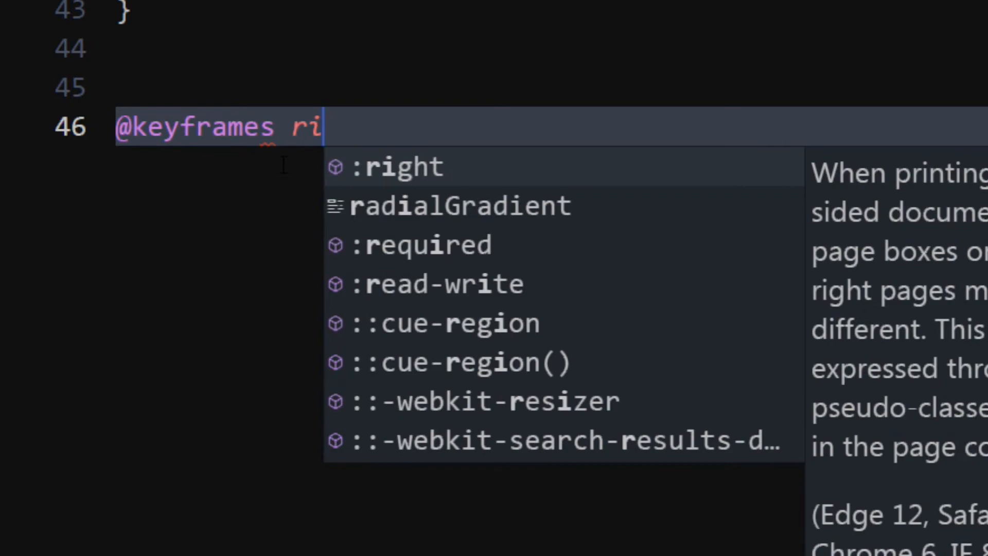
type("pple")
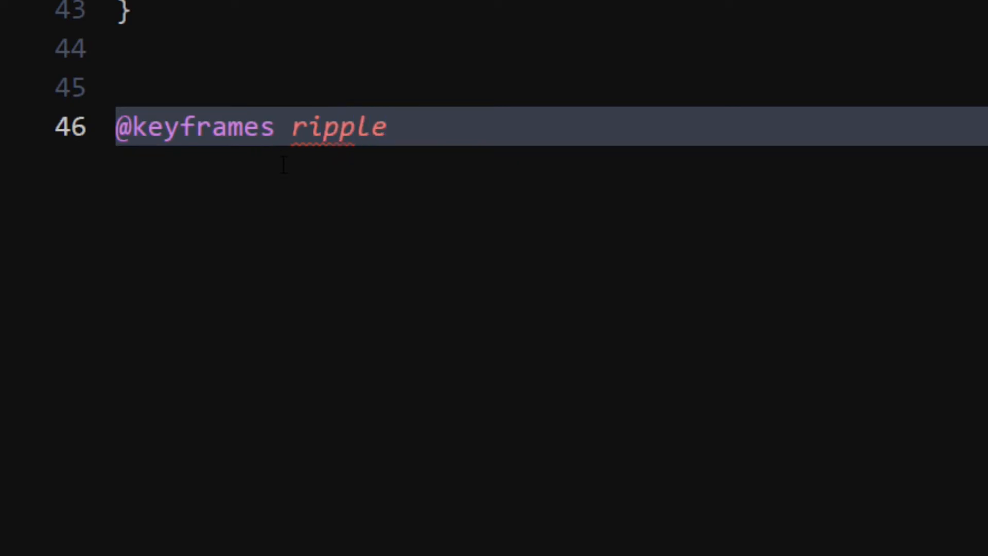
type("{")
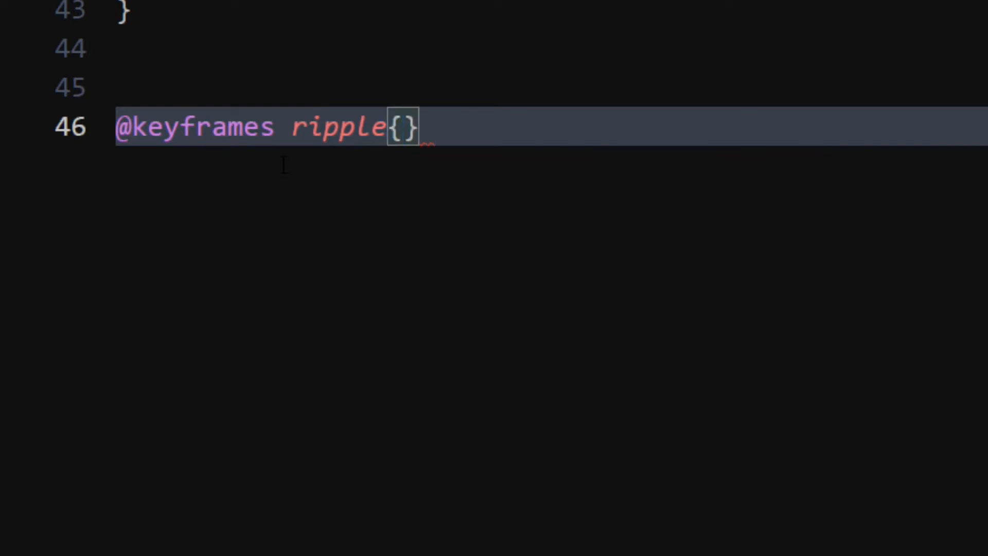
key("Enter")
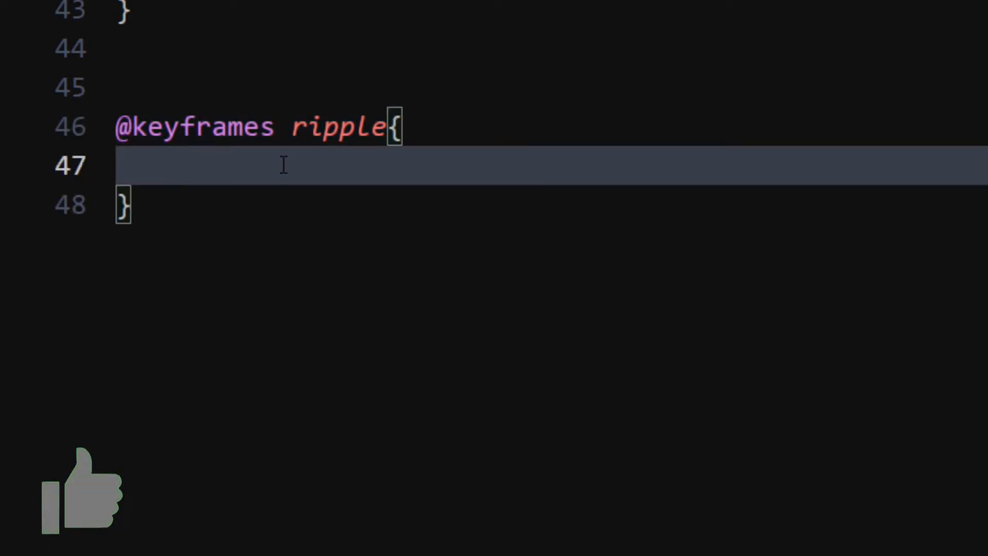
type("0%{")
type("transform: translate();")
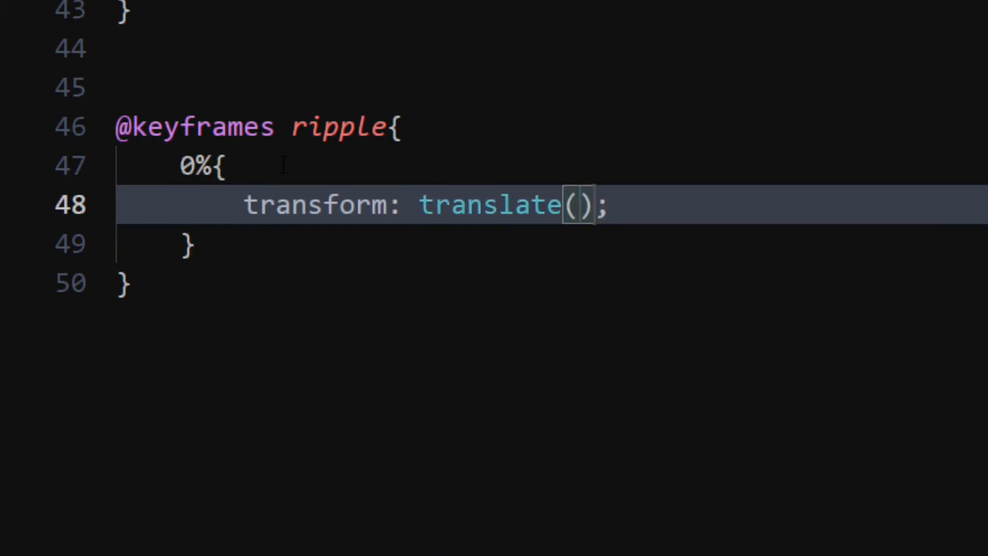
type("-50%")
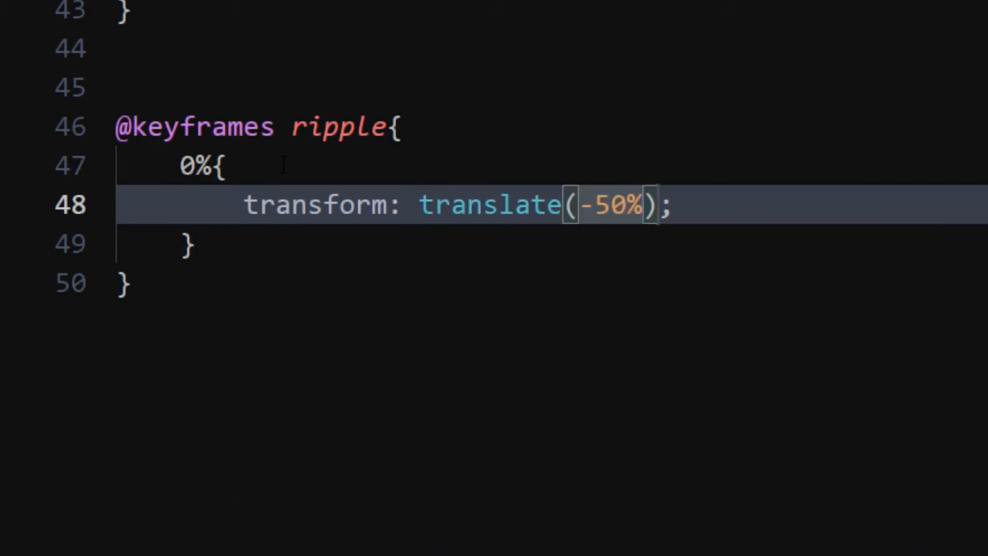
type(",-50")
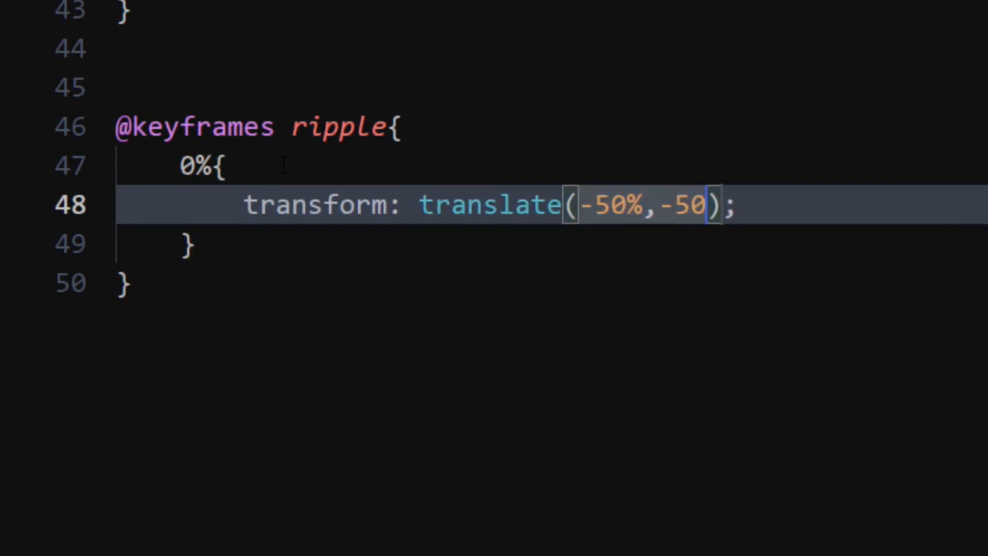
type("%) s")
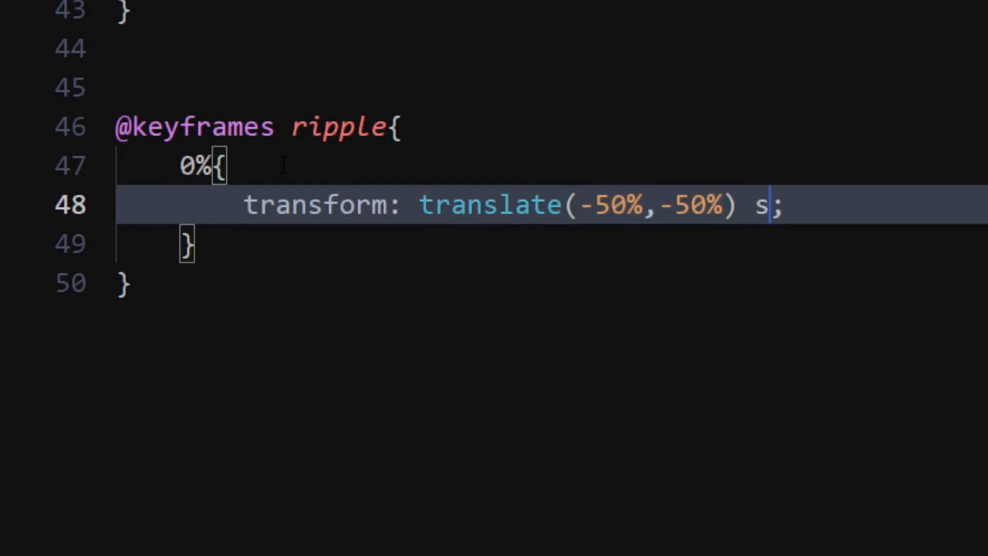
type("cale(0)")
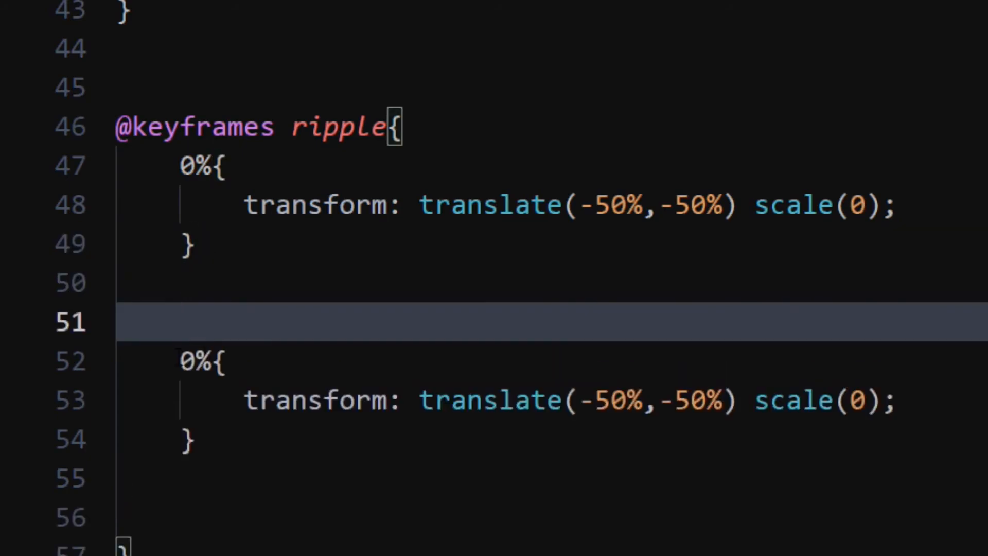
Step: Add a 100% step with scale(1.5) and opacity 0, and start an empty 5% step
type("100")
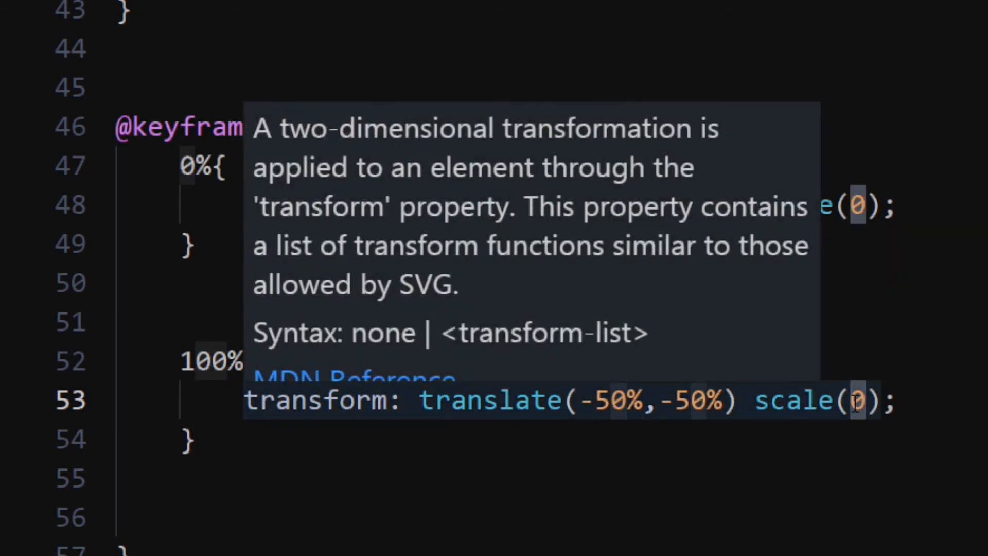
type("1.5")
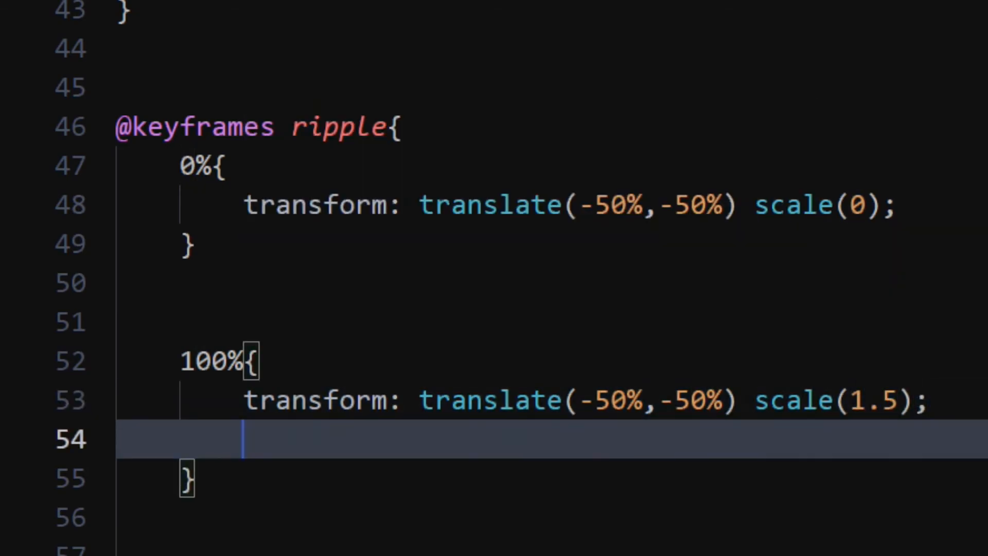
type("opacity: 0;")
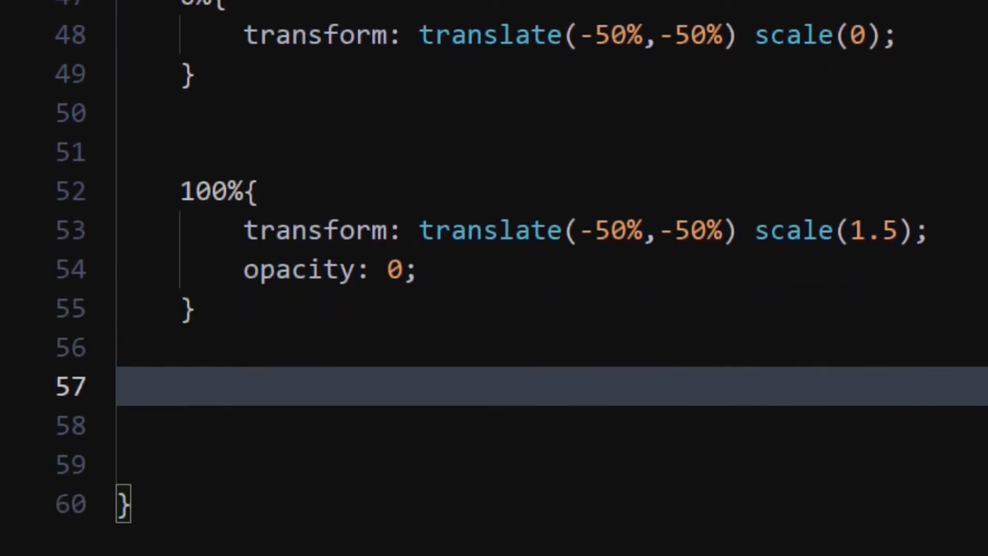
type("5")
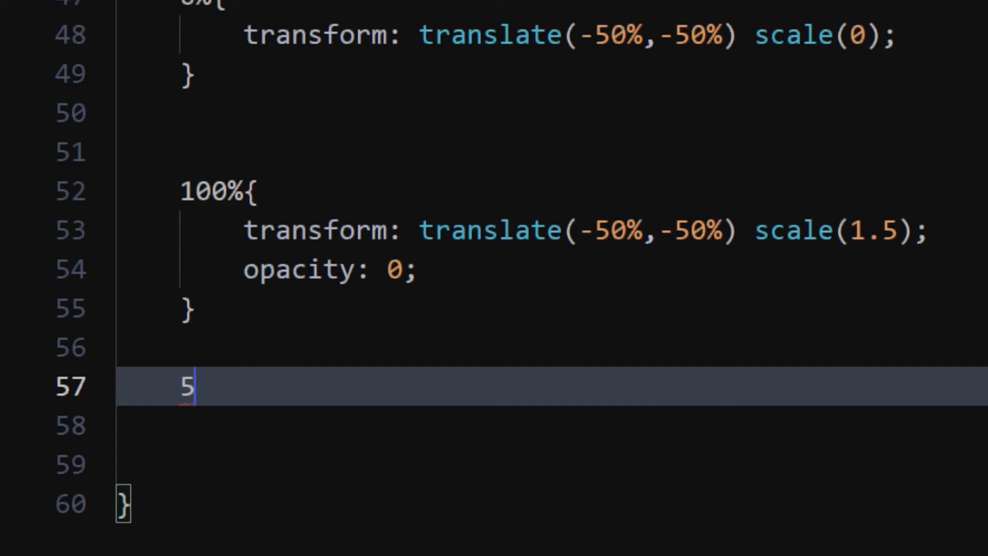
type("%{")
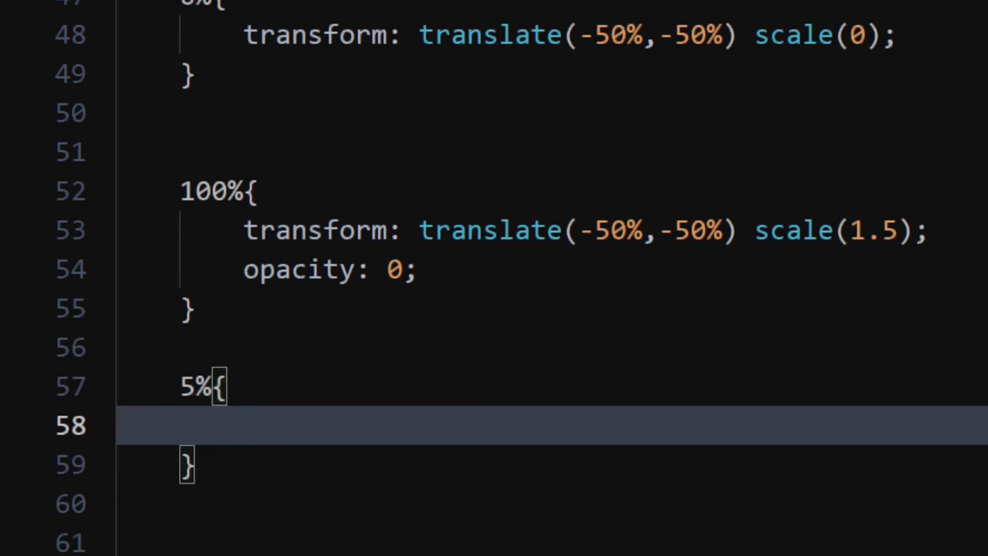
type("o")
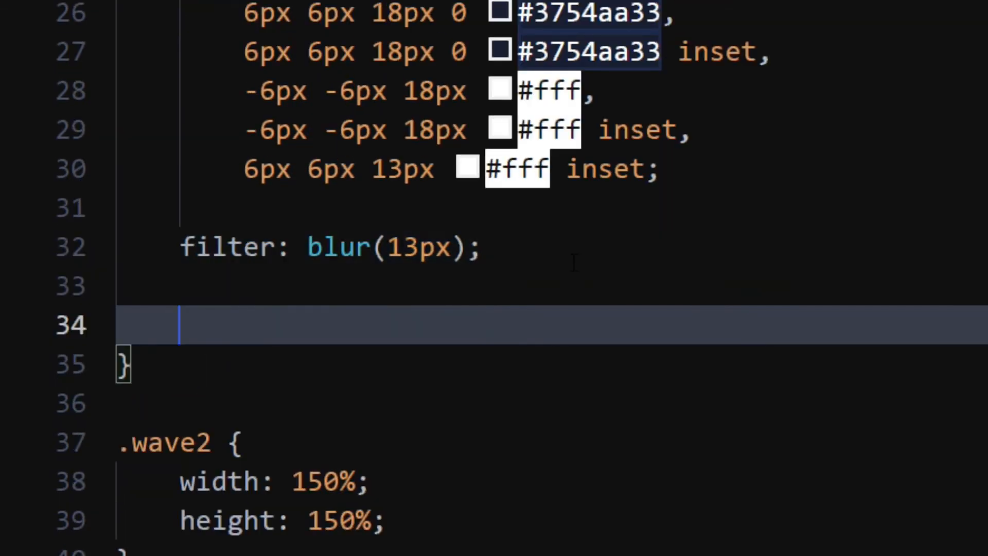
Step: Give .wave animation: ripple 4s infinite, choosing ease instead of linear
type("animation: ripple;")
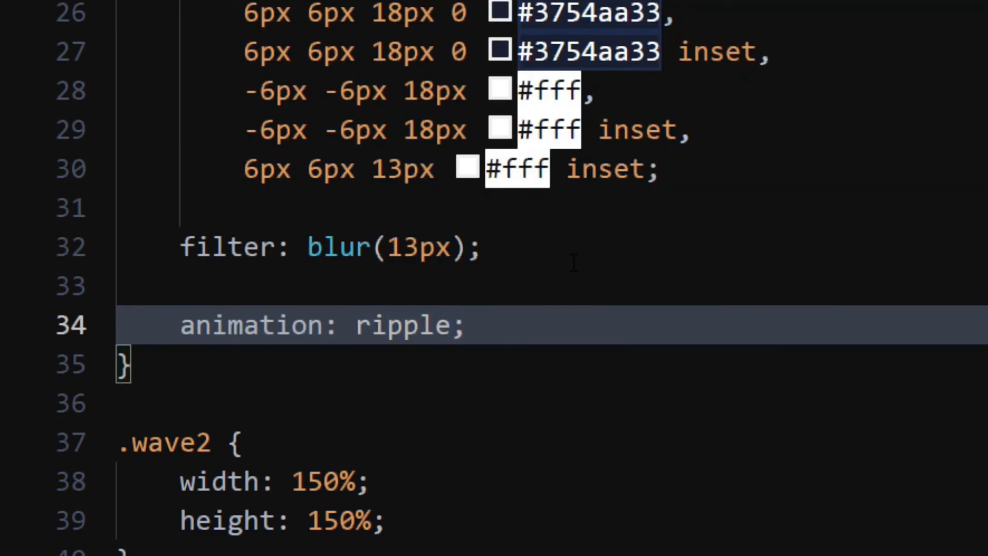
type("4s")
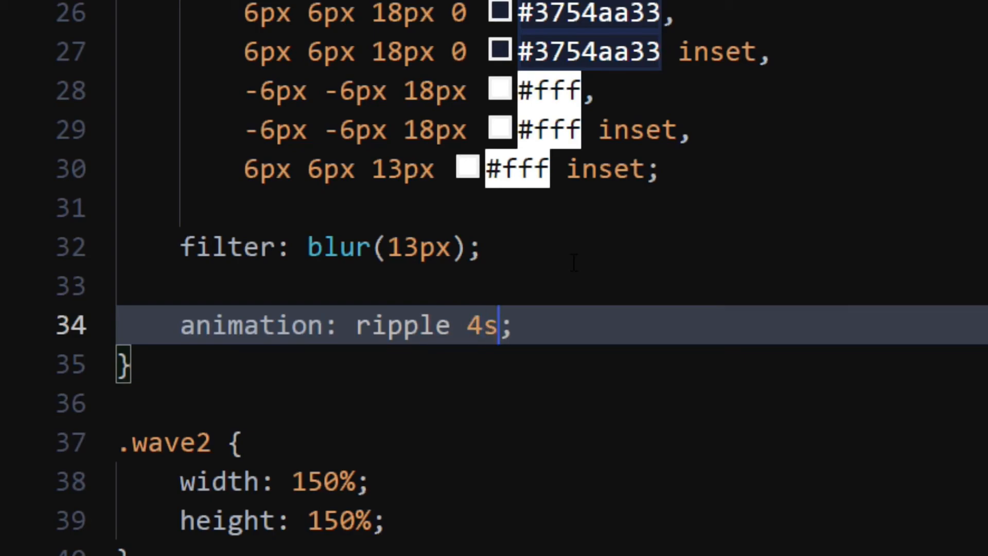
type("infinite")
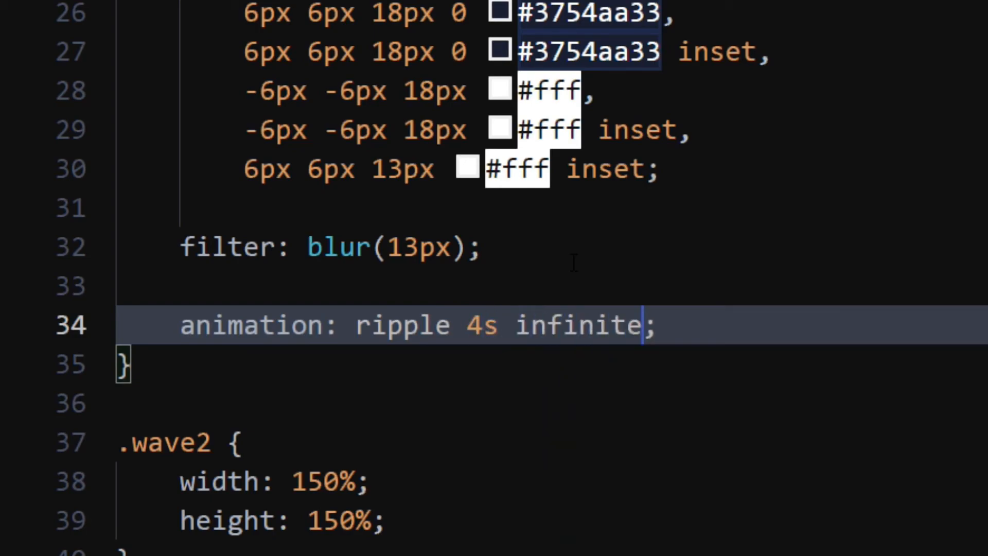
type("linear")
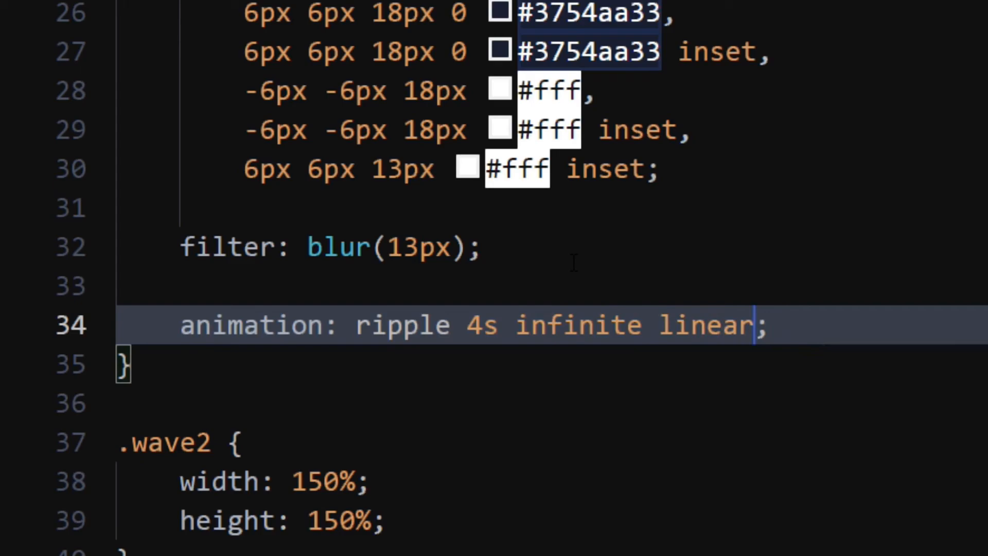
mouse_move(684, 334)
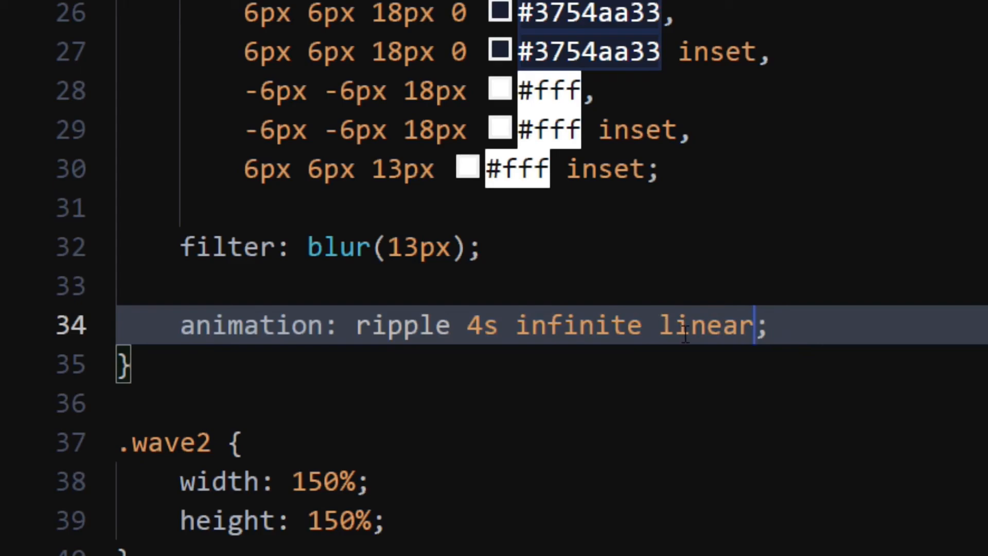
type("eas")
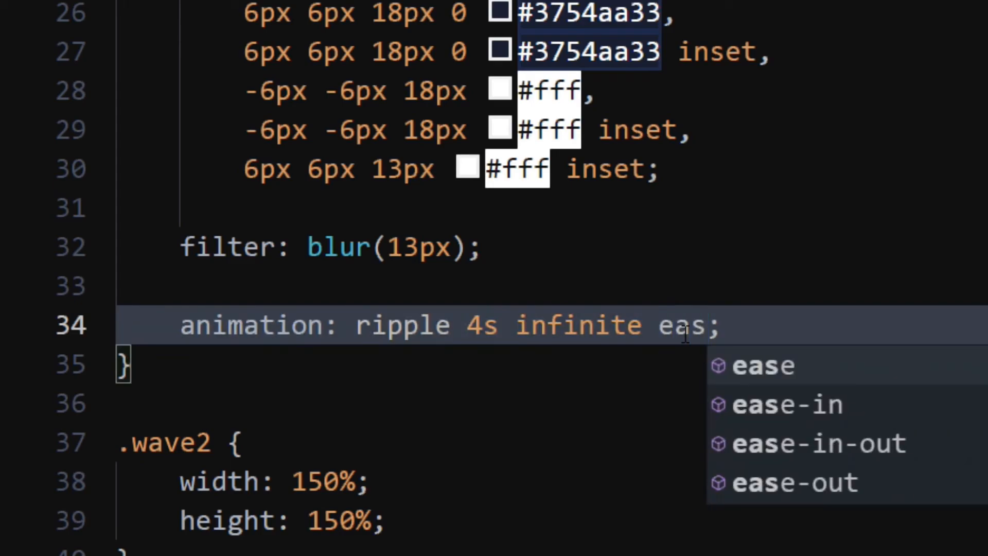
left_click(788, 405)
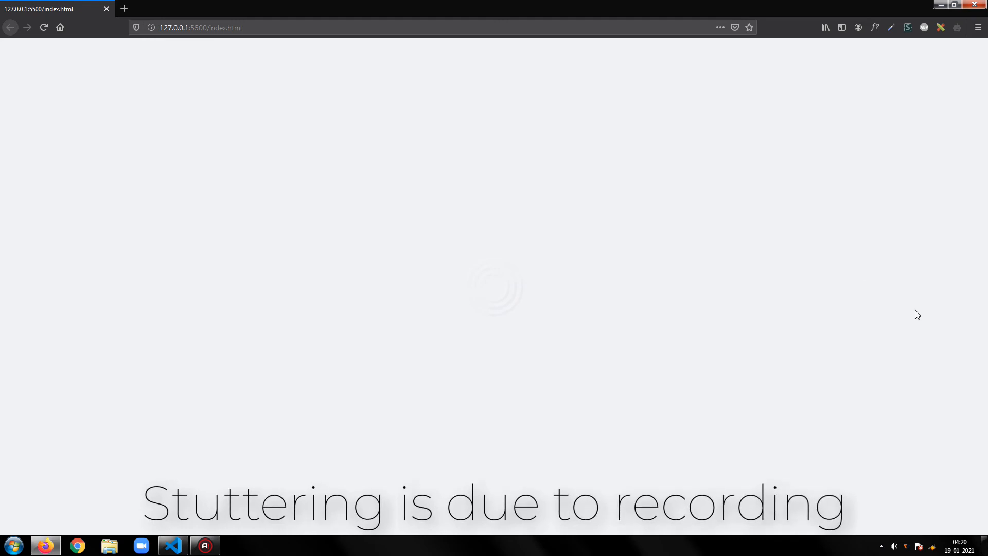
mouse_move(946, 430)
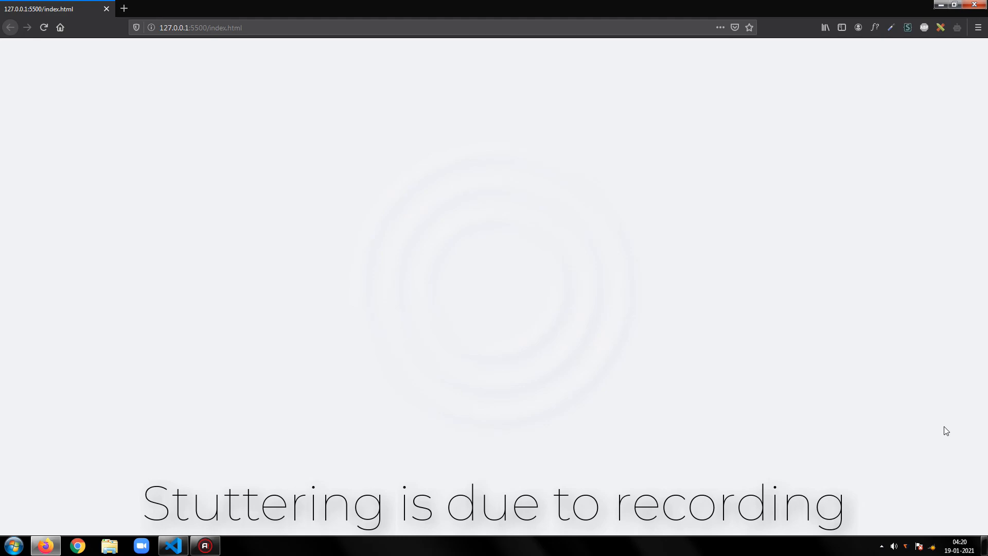
mouse_move(733, 430)
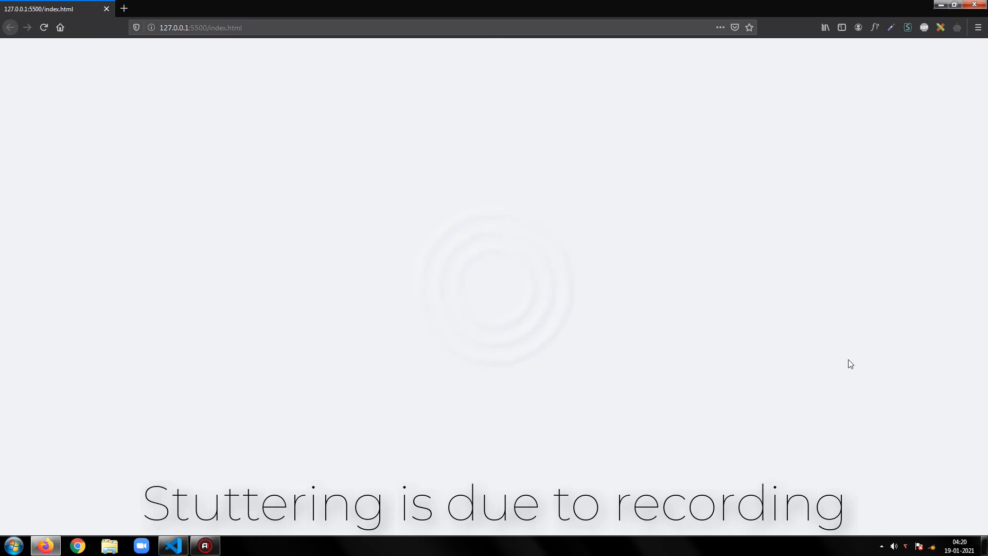
mouse_move(893, 447)
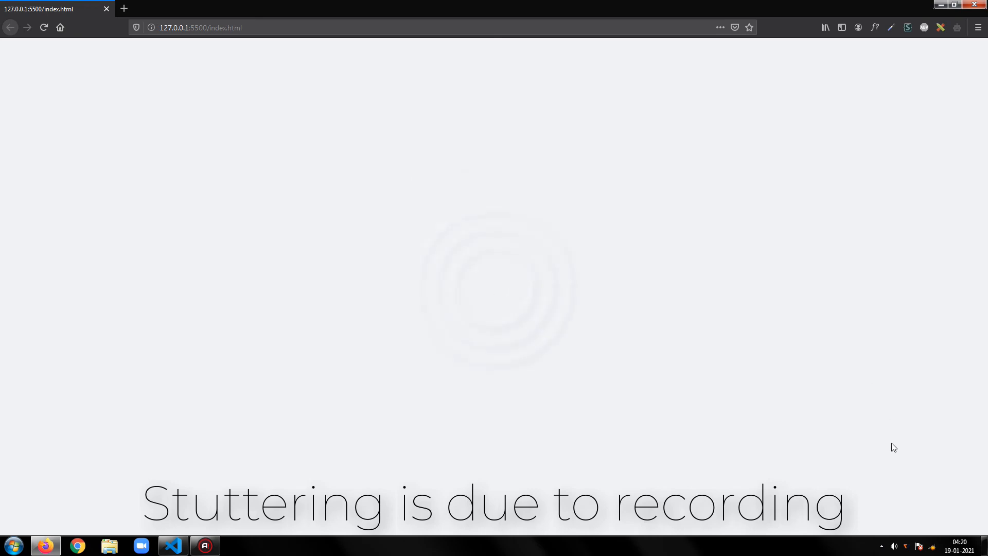